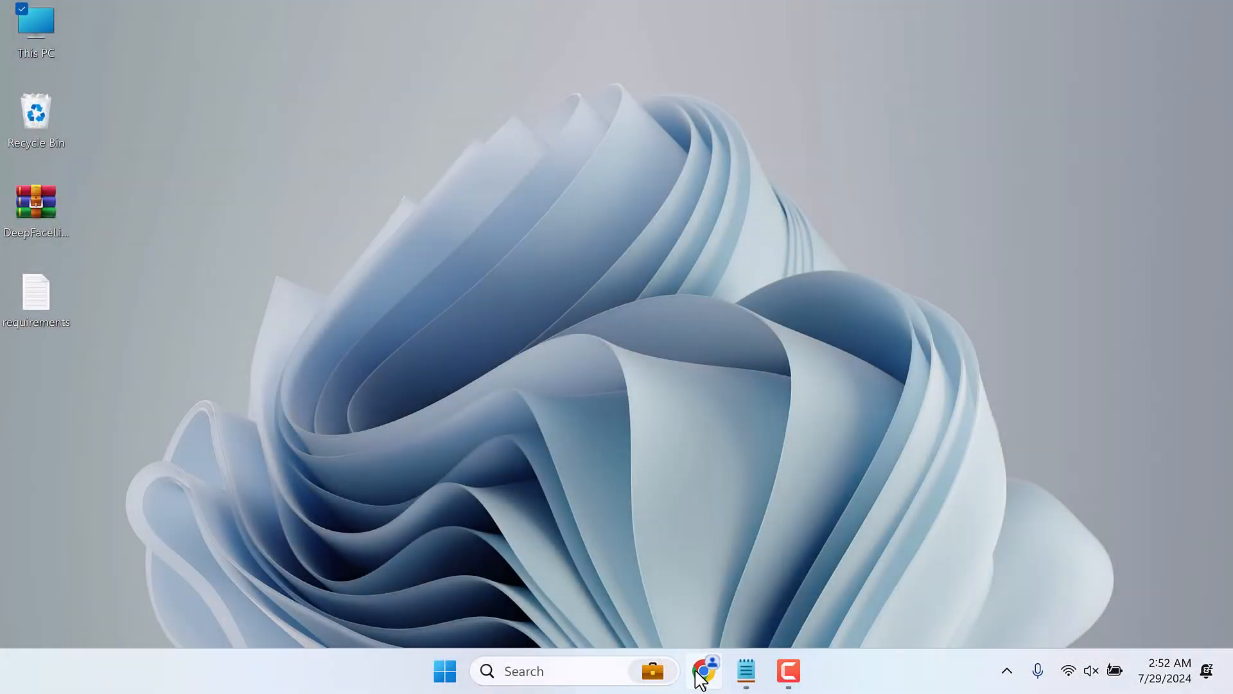
Bring up the DeepFaceLive install tutorial in Chrome and look through its description
click(702, 671)
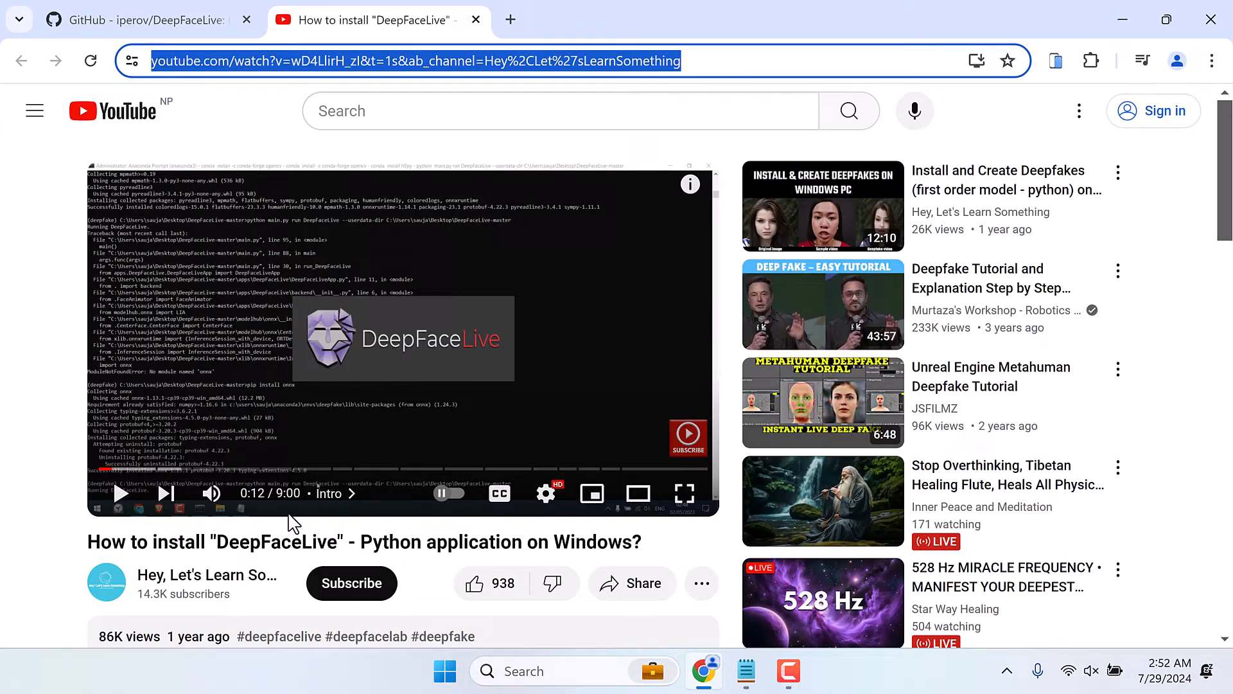
scroll(down, 3)
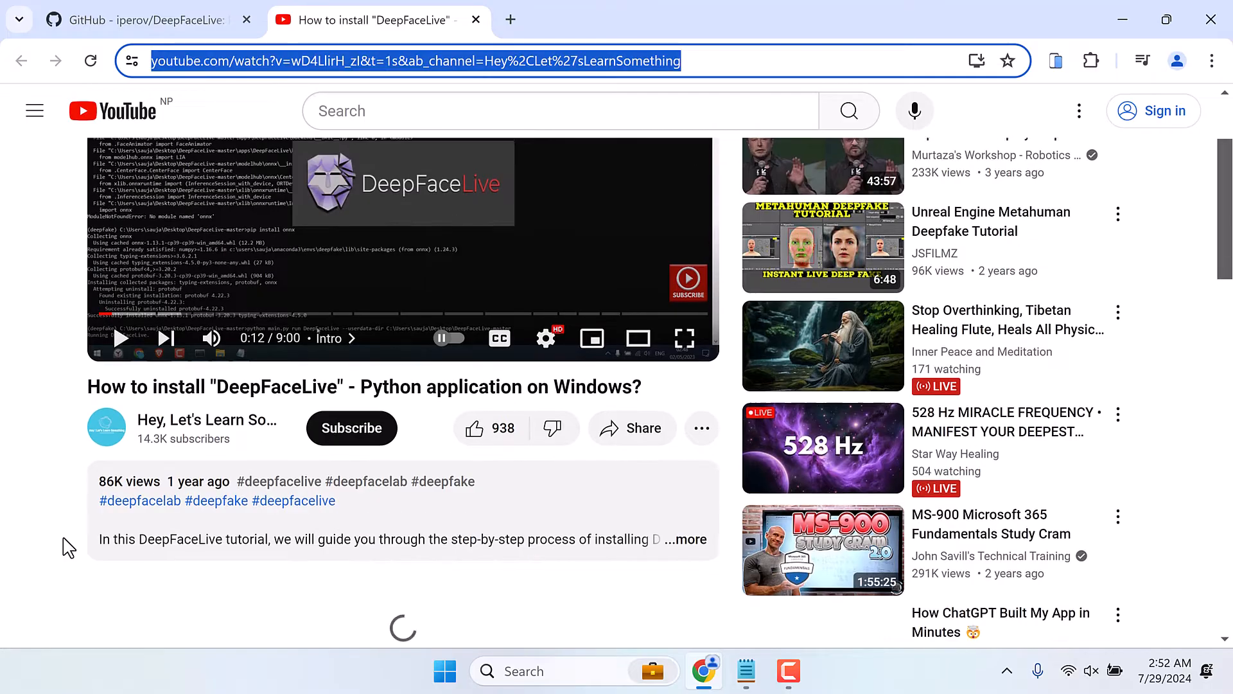
scroll(down, 3)
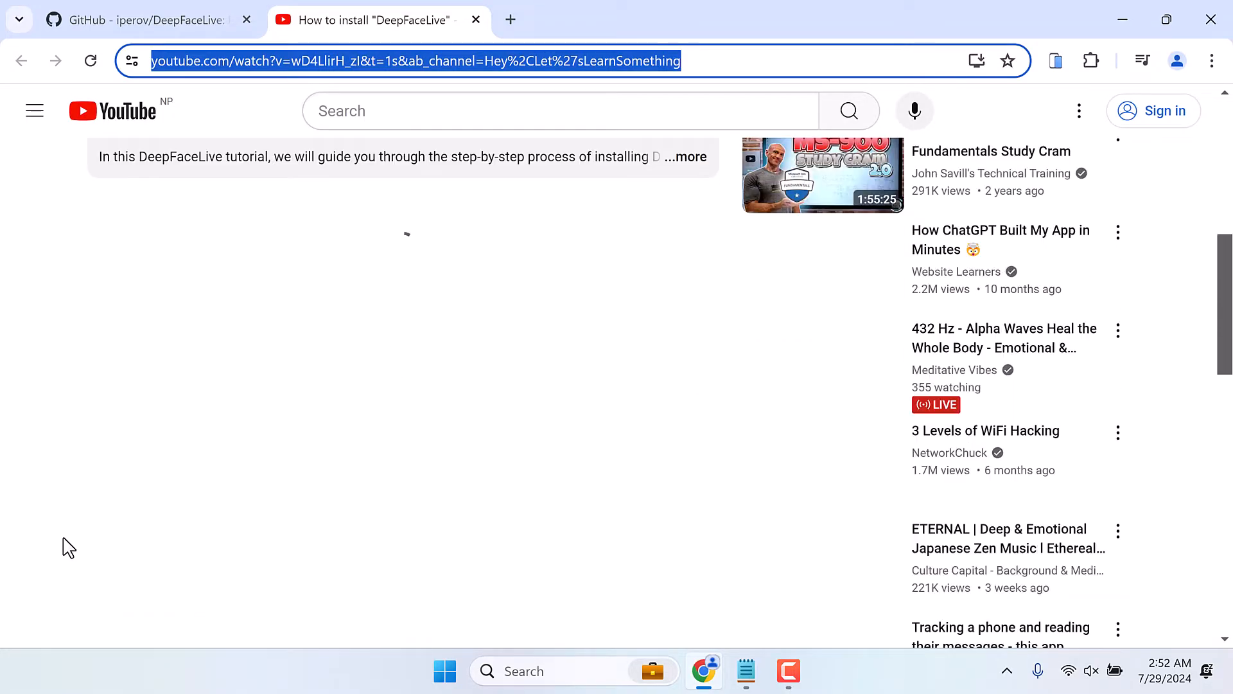
scroll(down, 3)
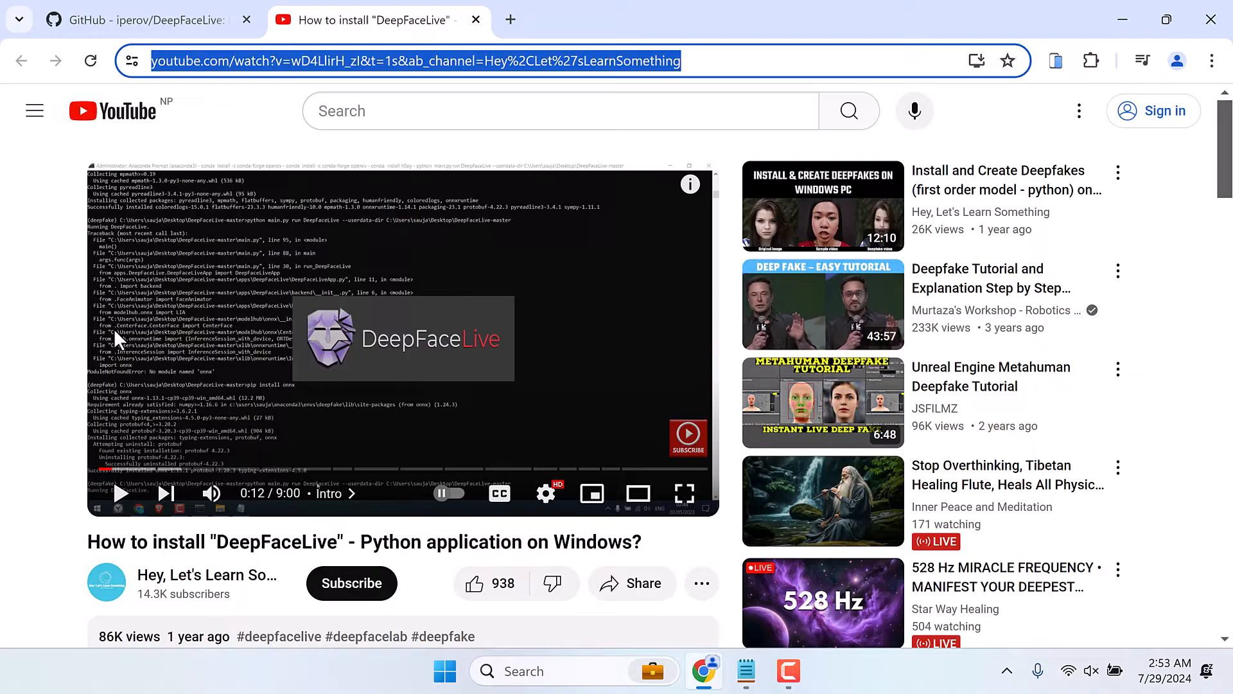
Show the Clone / Download ZIP options on the iperov/DeepFaceLive GitHub page
click(141, 20)
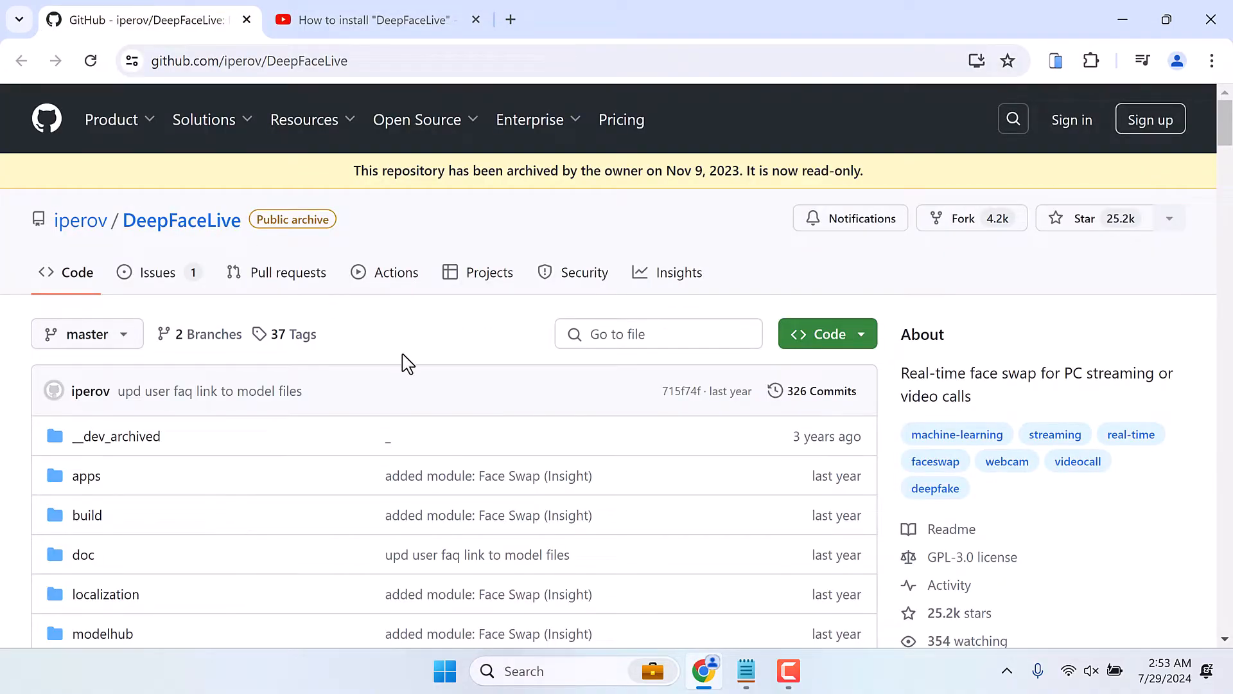
mouse_move(434, 174)
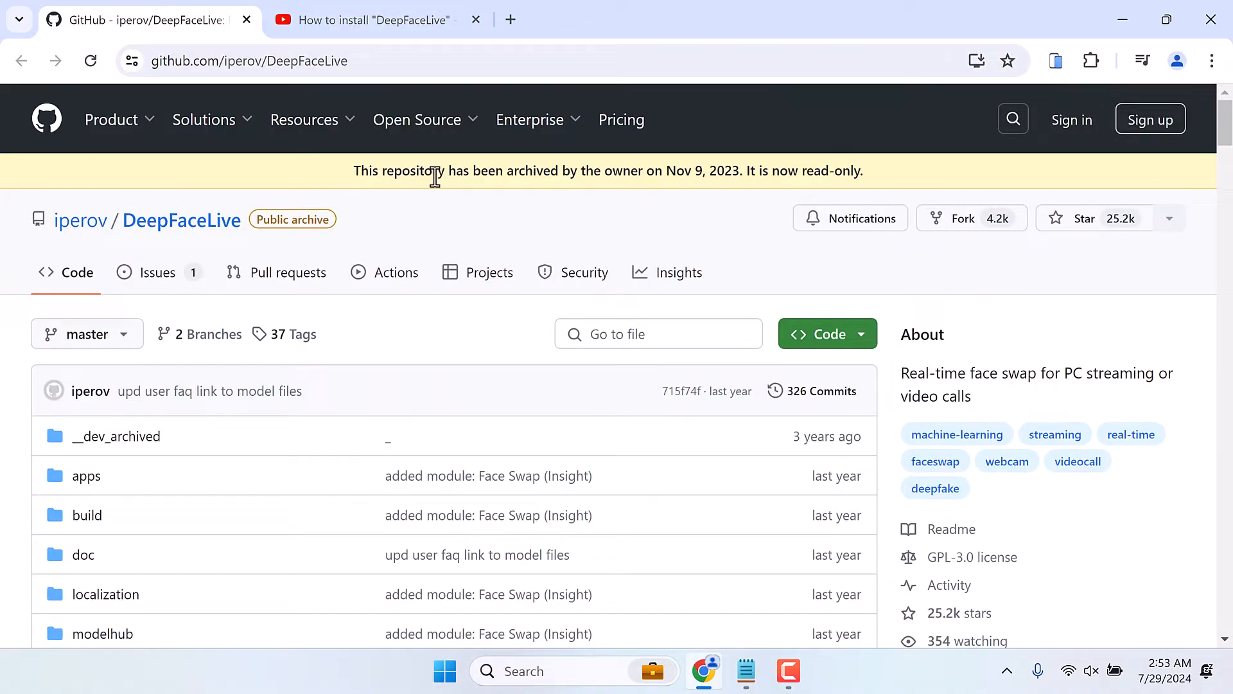
mouse_move(652, 173)
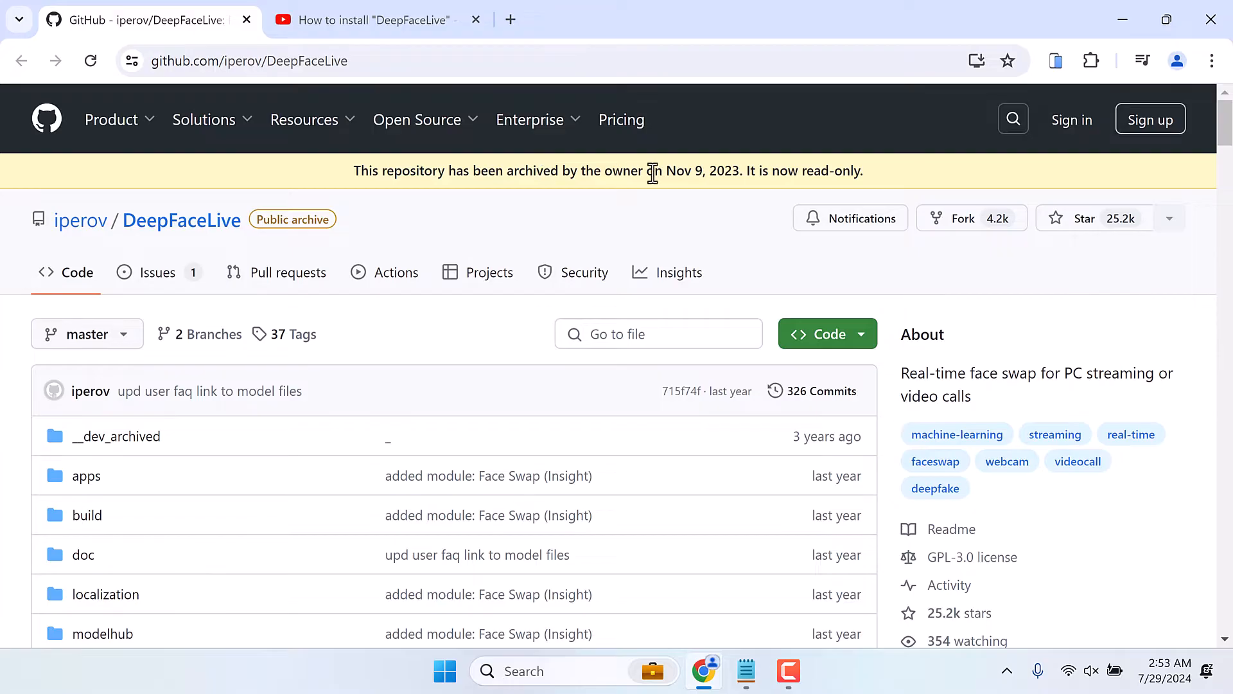
mouse_move(683, 172)
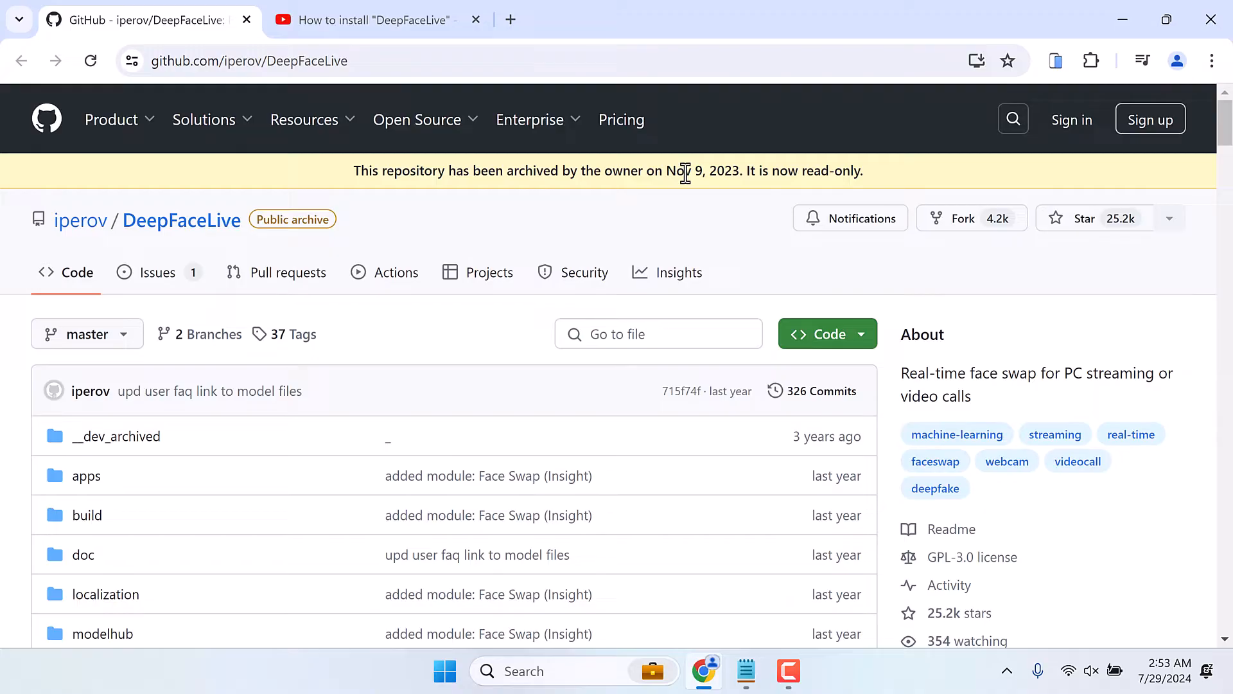
mouse_move(711, 239)
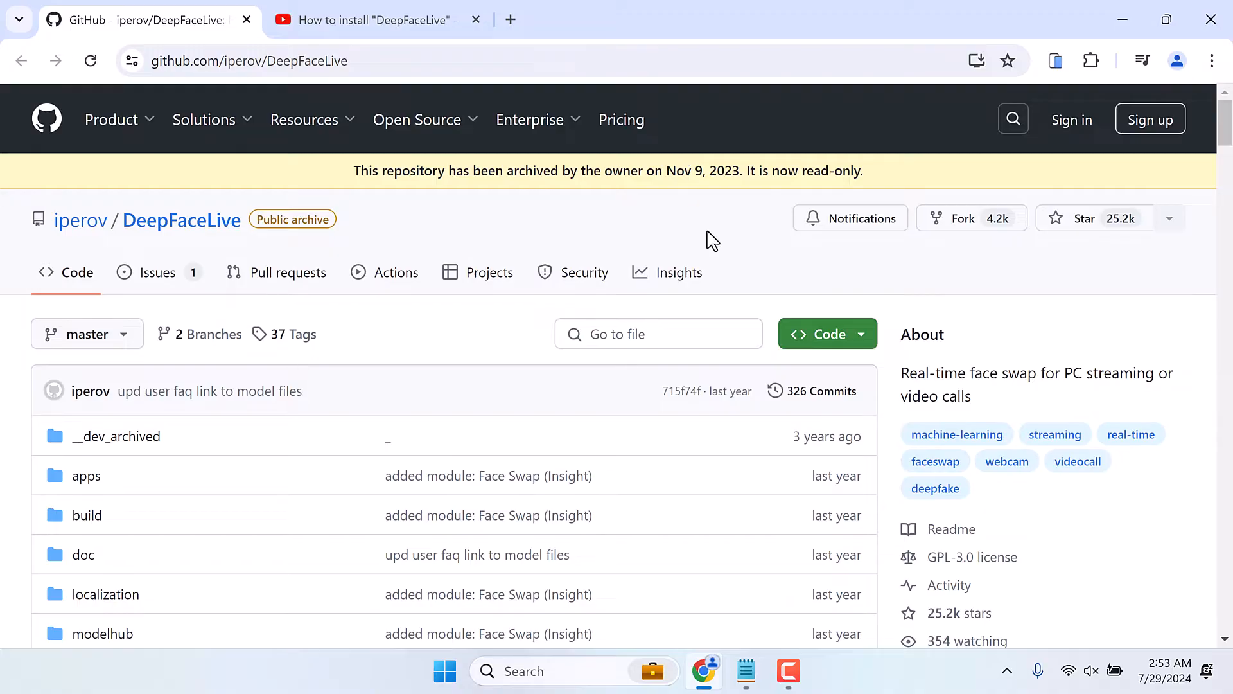
click(819, 333)
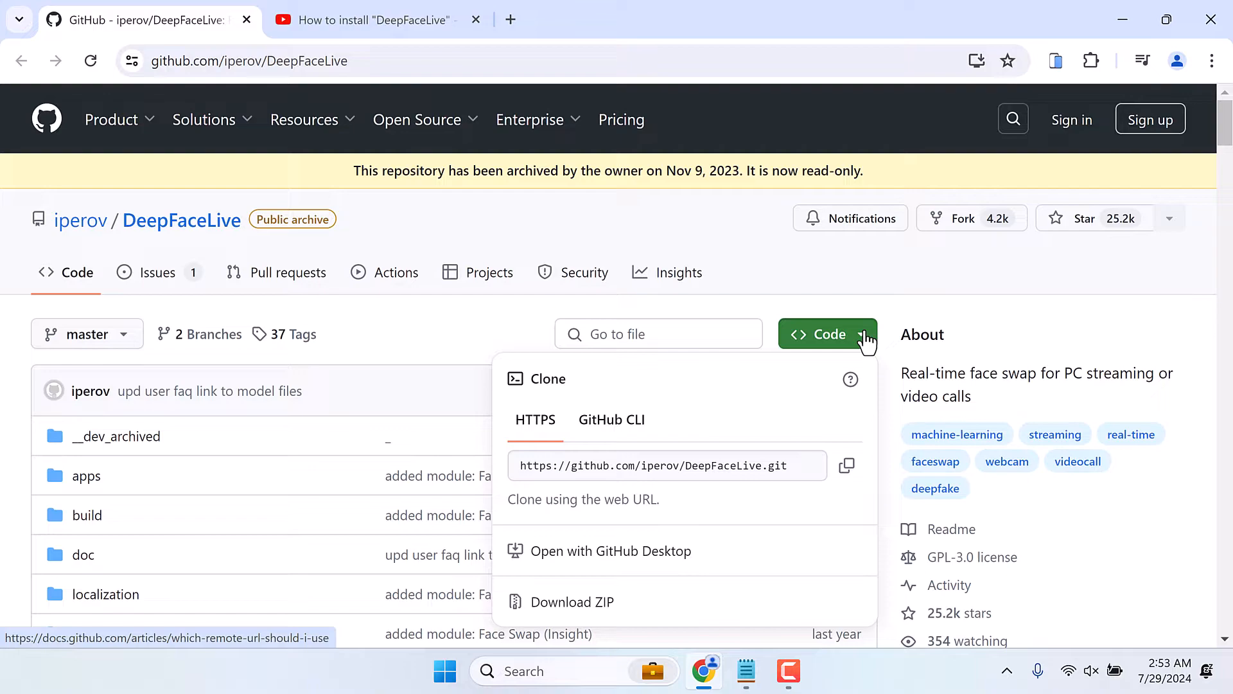
mouse_move(572, 601)
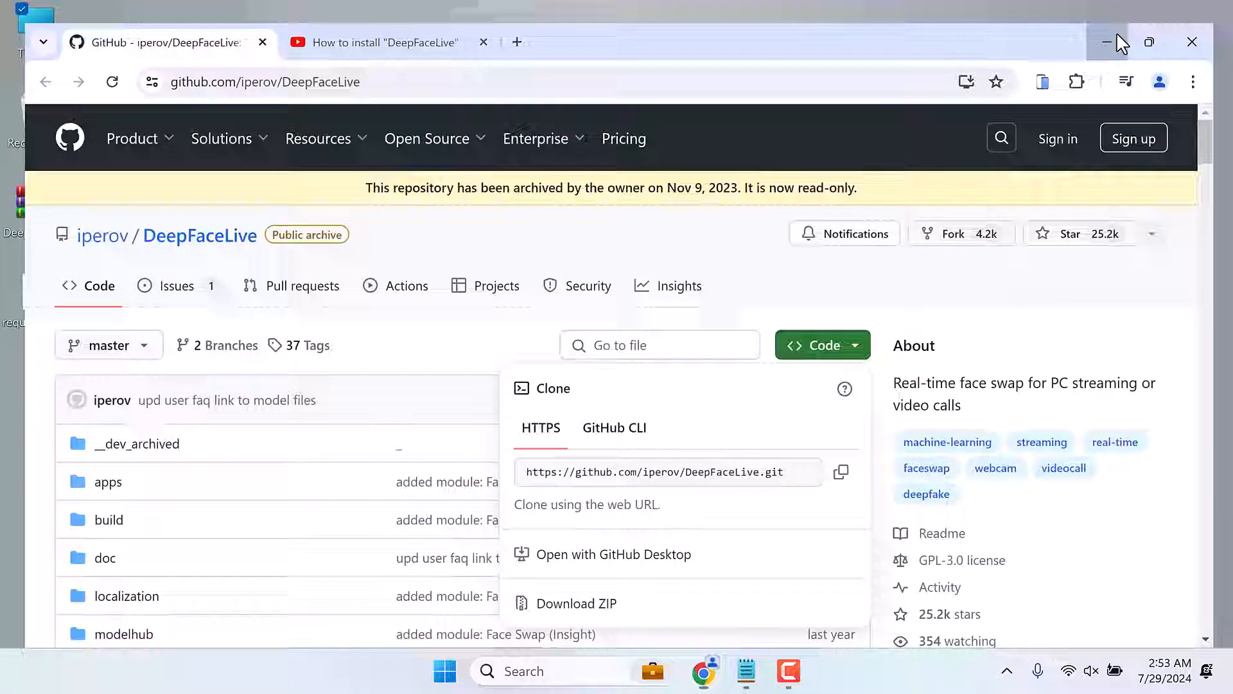
Extract DeepFaceLive-master.zip from the desktop into a DeepFaceLive-master folder with WinRAR
click(1107, 42)
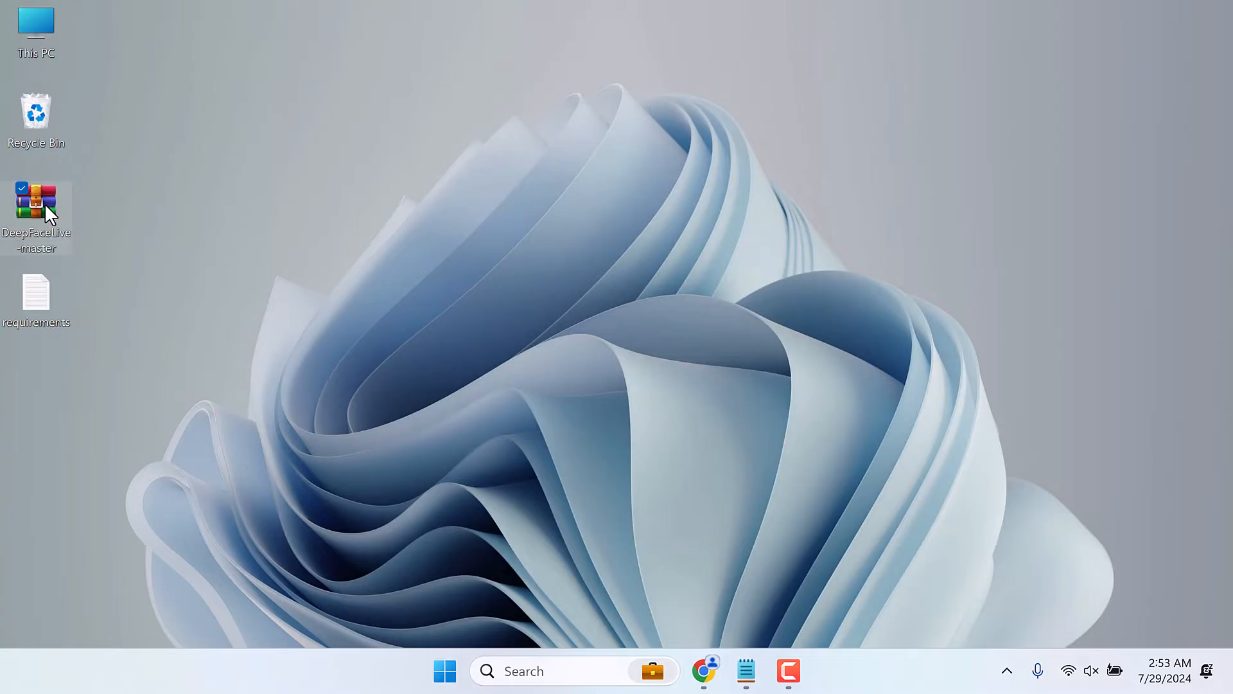
double_click(36, 203)
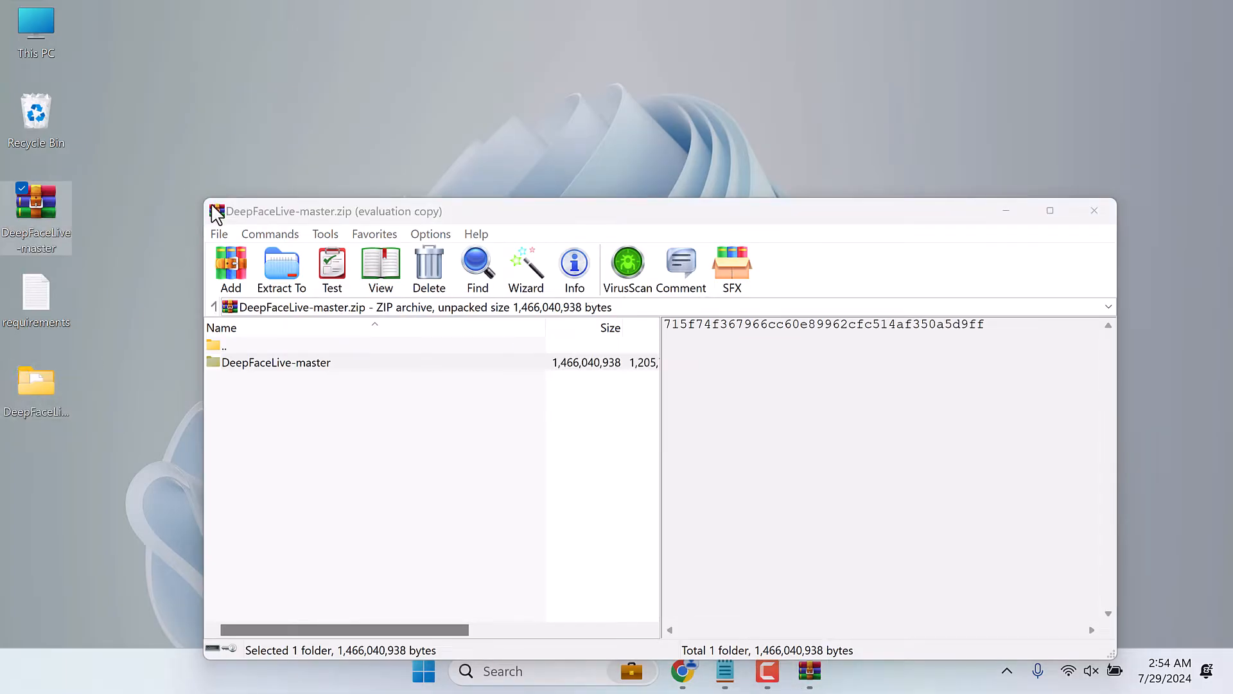
click(1093, 210)
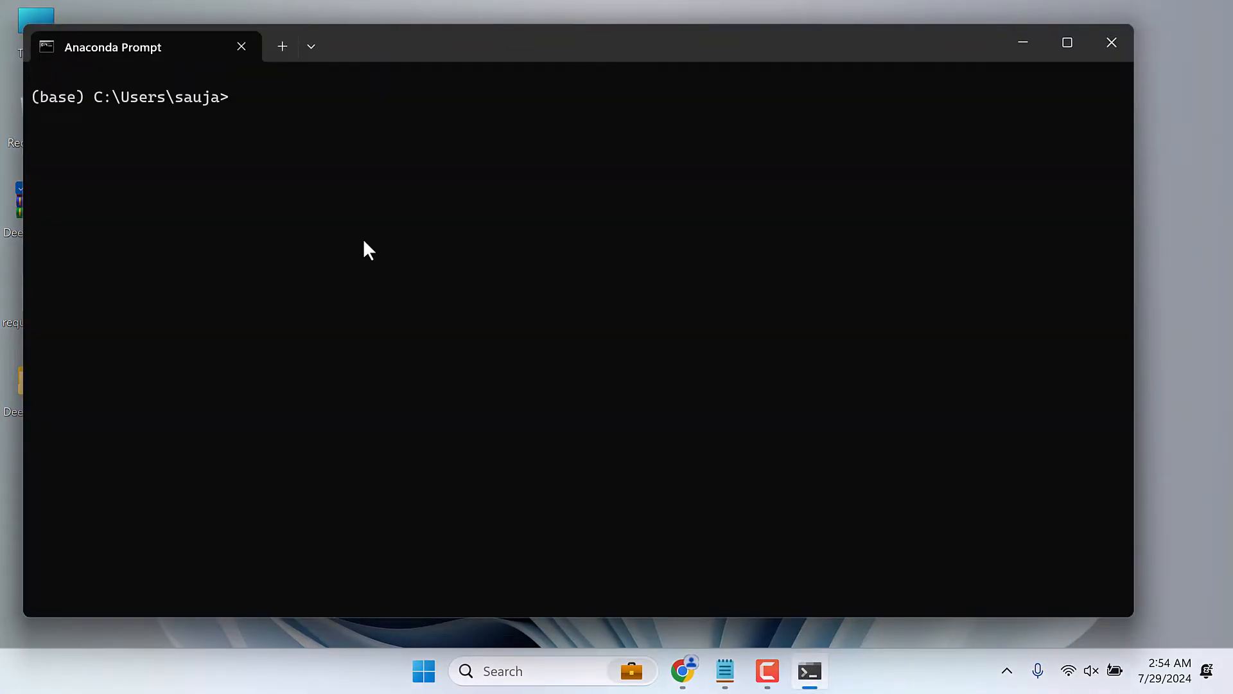
Run conda create --name deepfakelive python=3.9 and confirm with y
text(conda create)
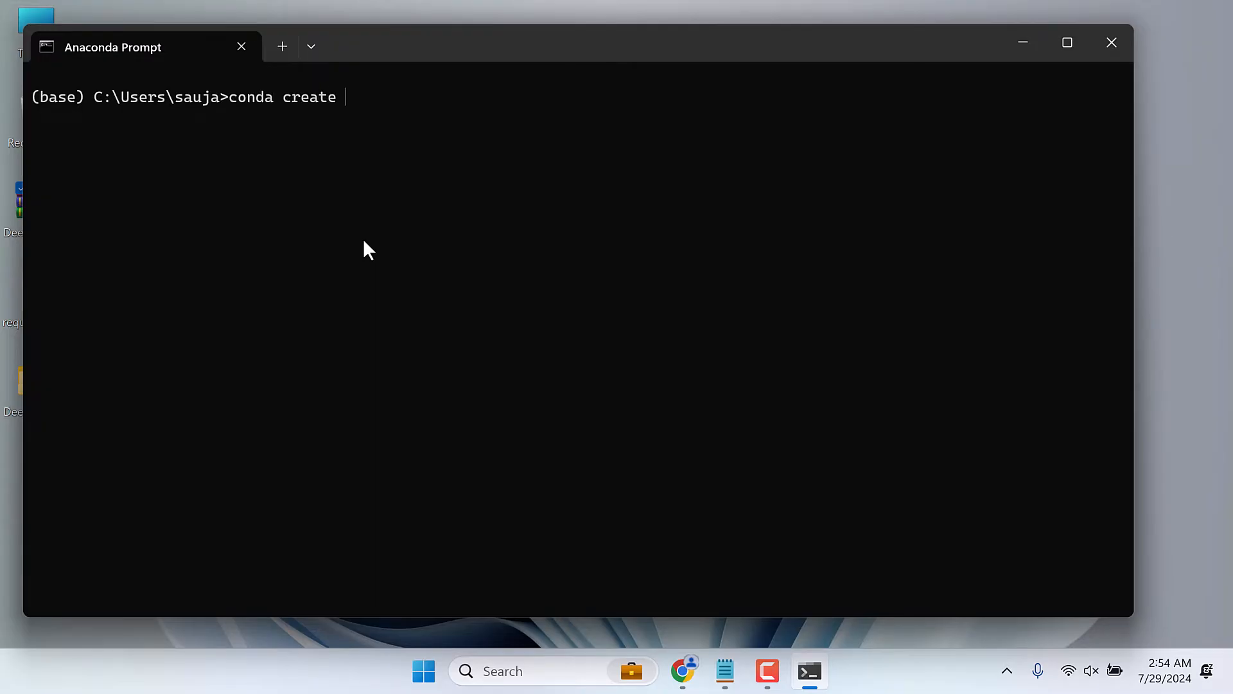
text(--name)
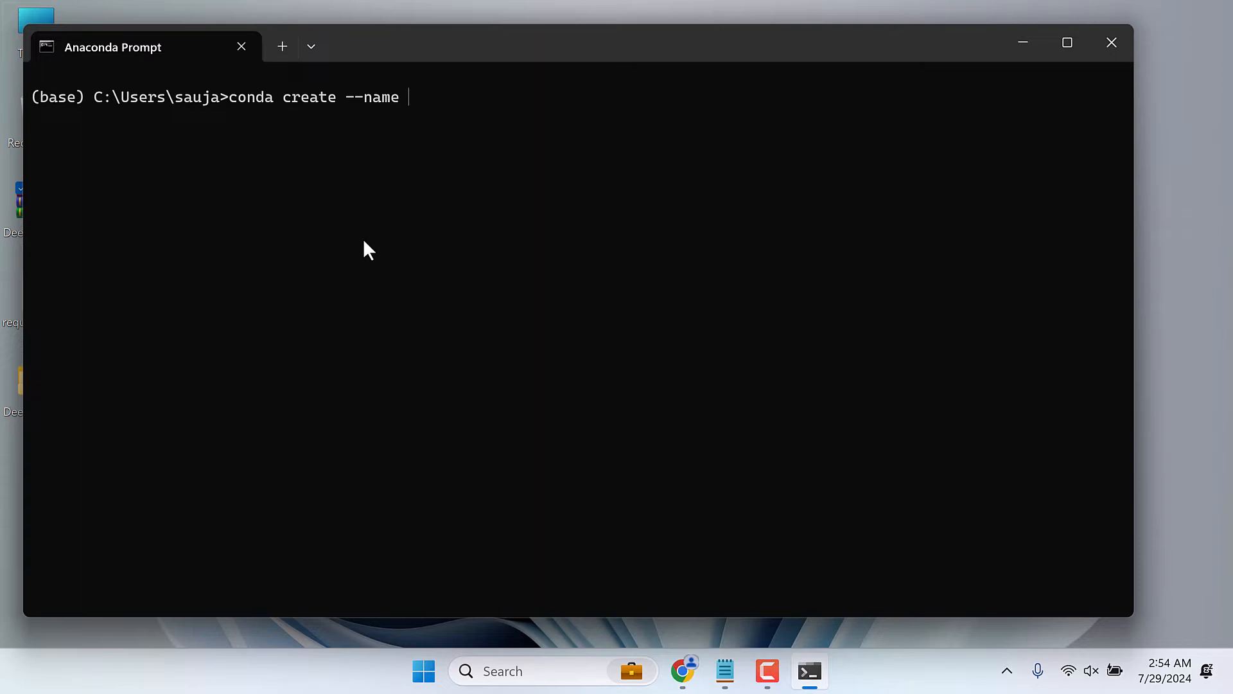
text(deepfakelive)
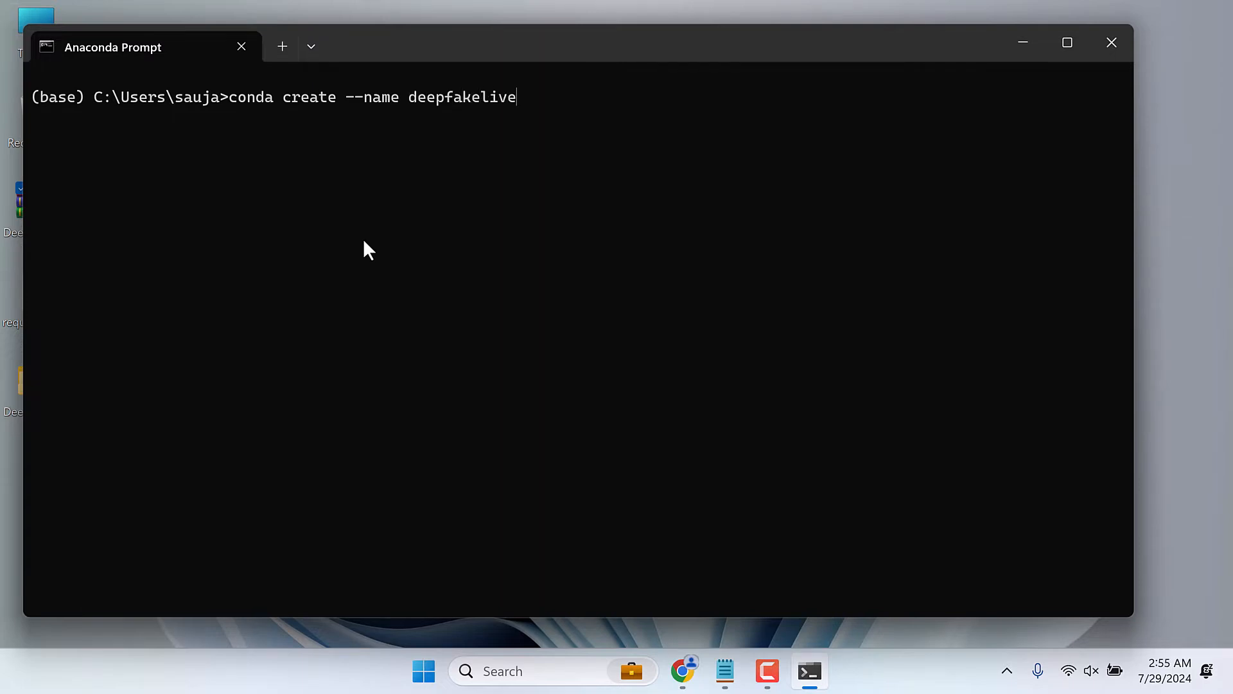
text(python=3.9)
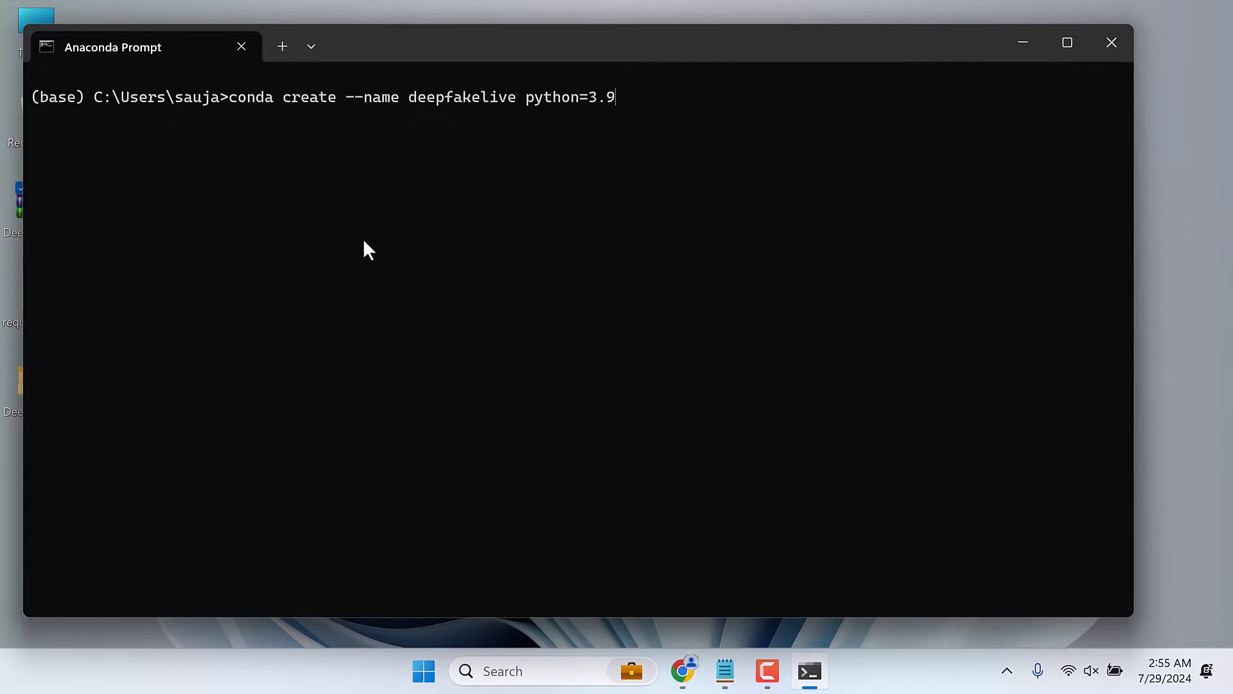
mouse_move(617, 105)
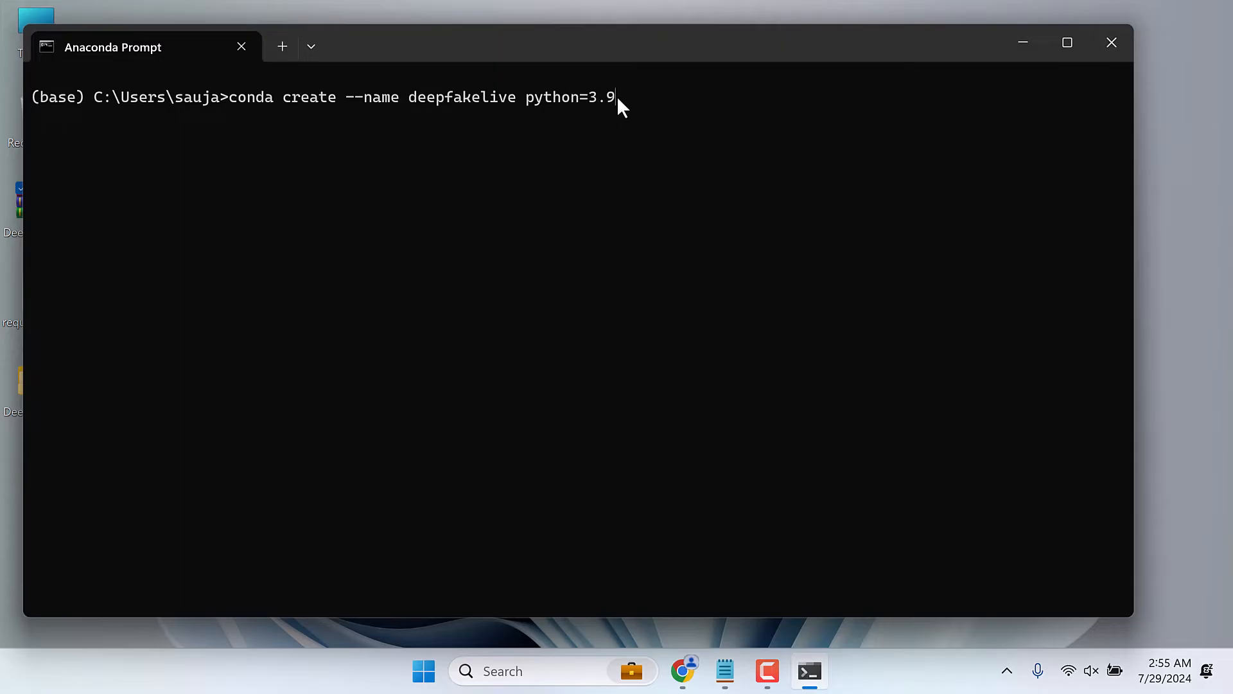
mouse_move(606, 116)
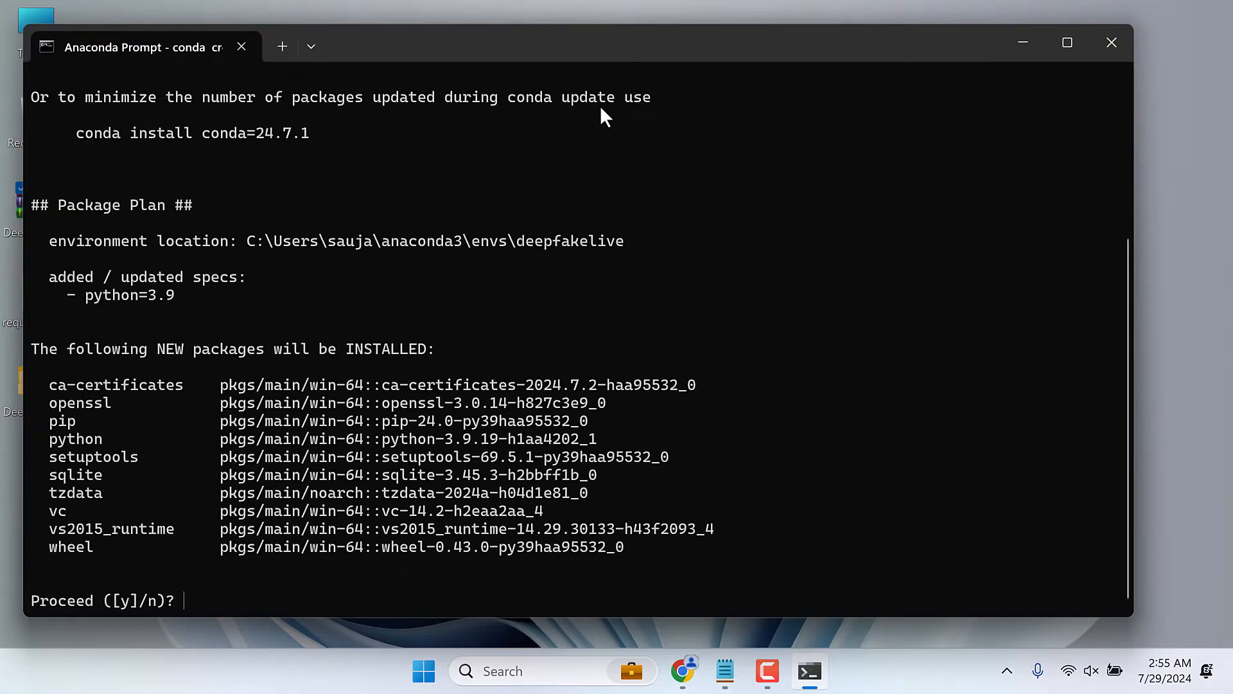
text(y)
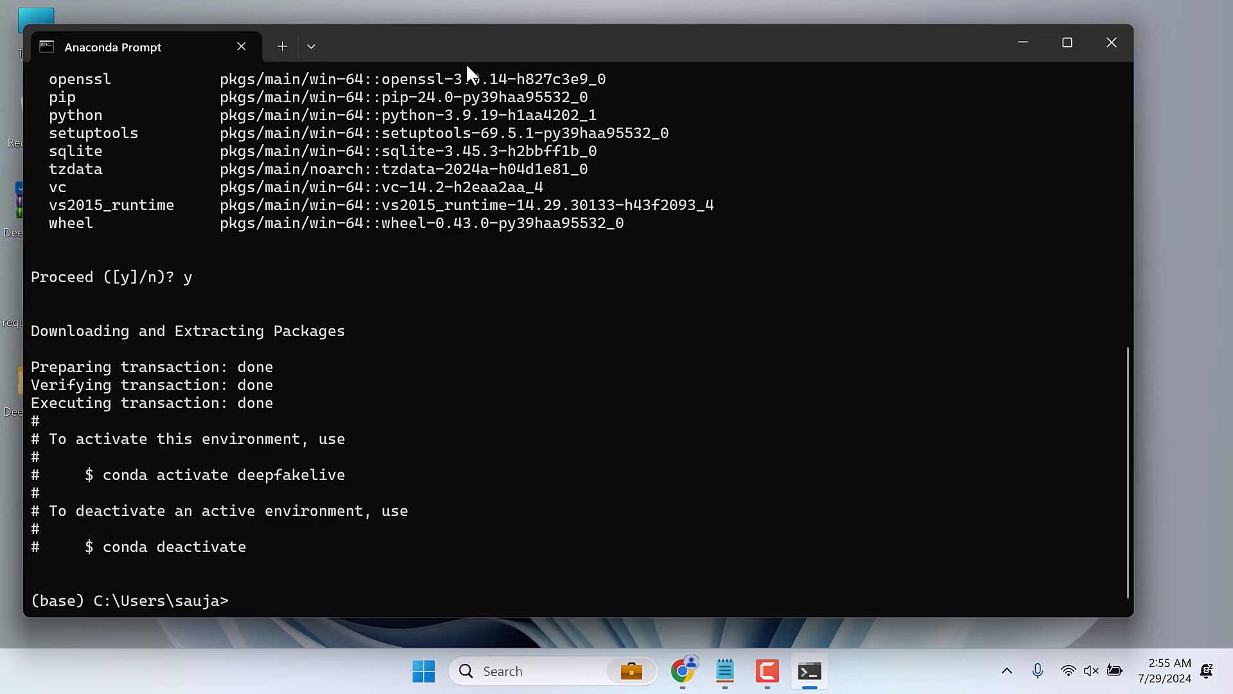
mouse_move(179, 407)
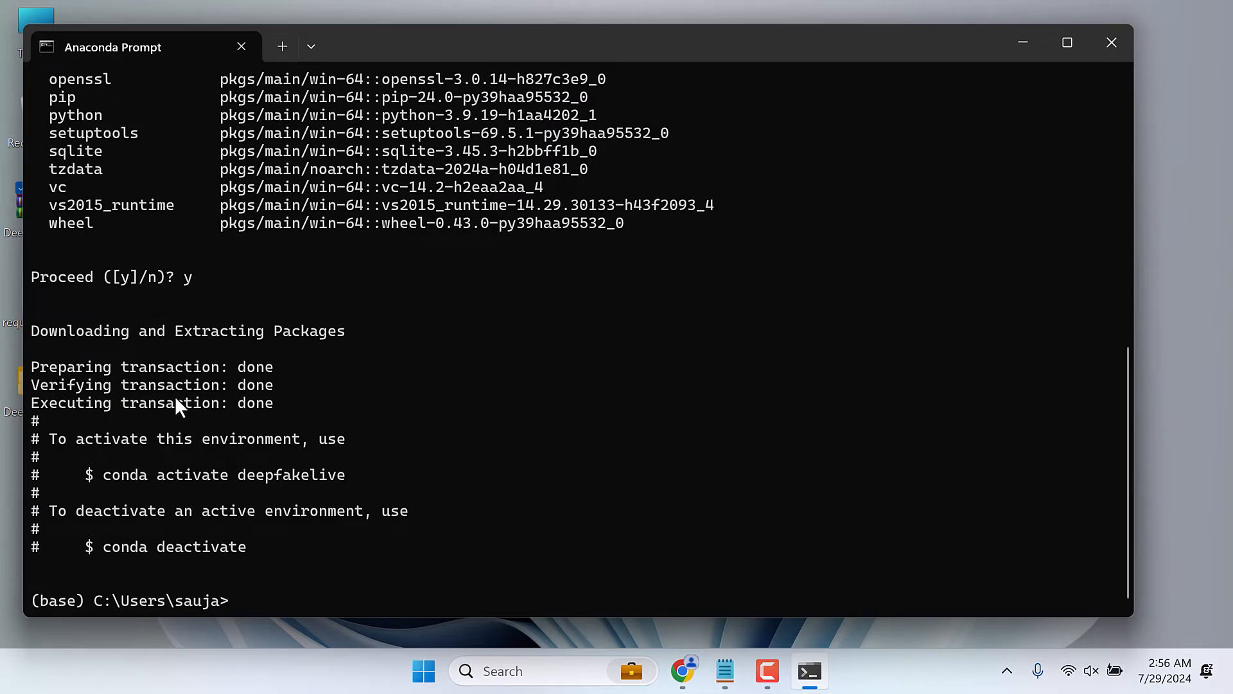
Activate the deepfakelive environment with conda activate, then start a cd command
text(conda activate deepfakelive)
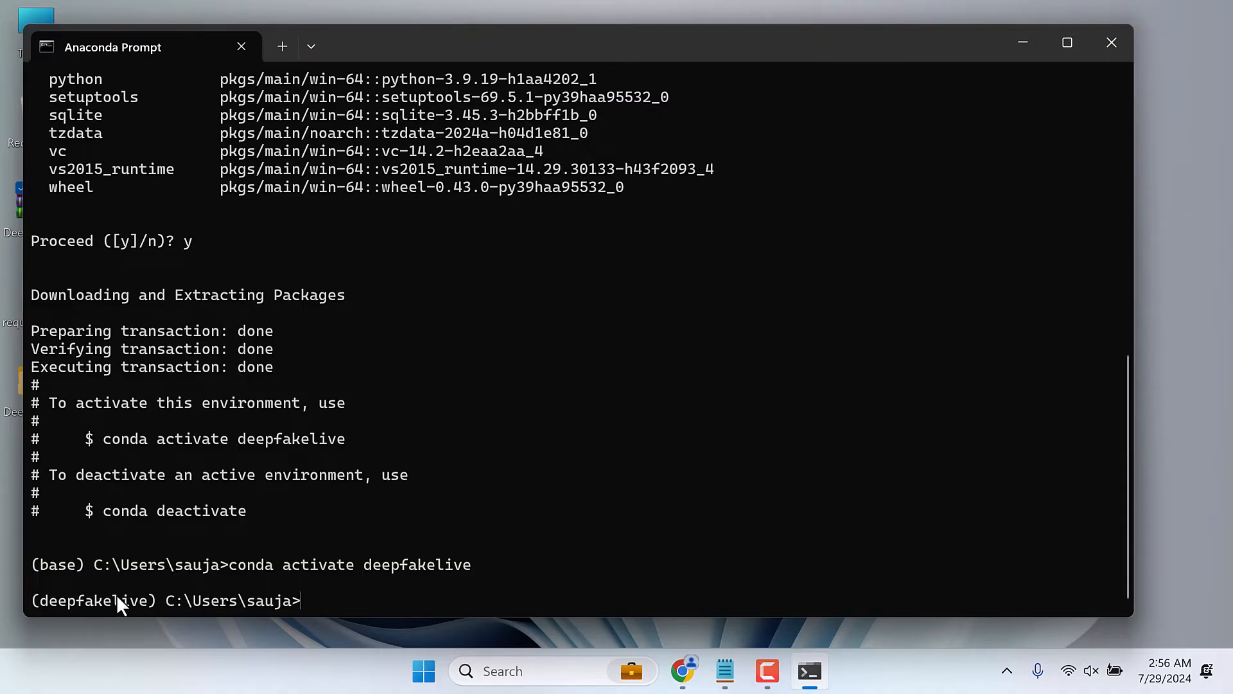
text(cd)
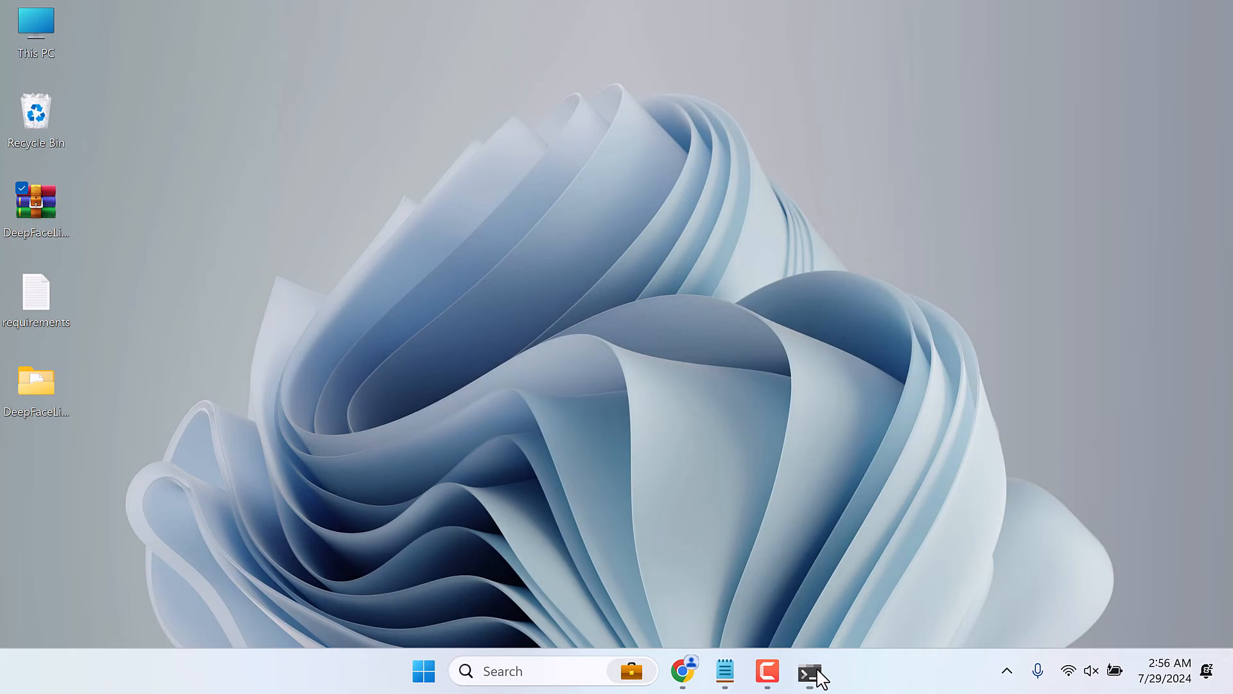
Change Anaconda Prompt's directory to C:\Users\sauja\OneDrive\Desktop\DeepFaceLive-master
click(36, 386)
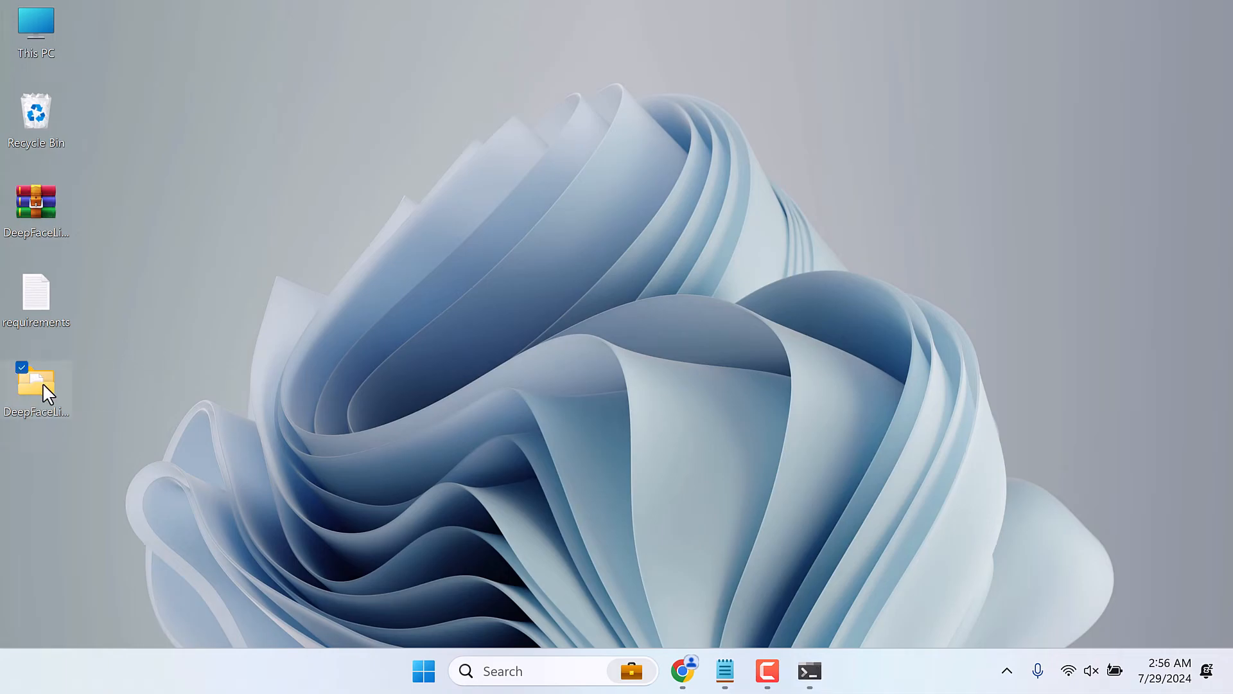
double_click(36, 385)
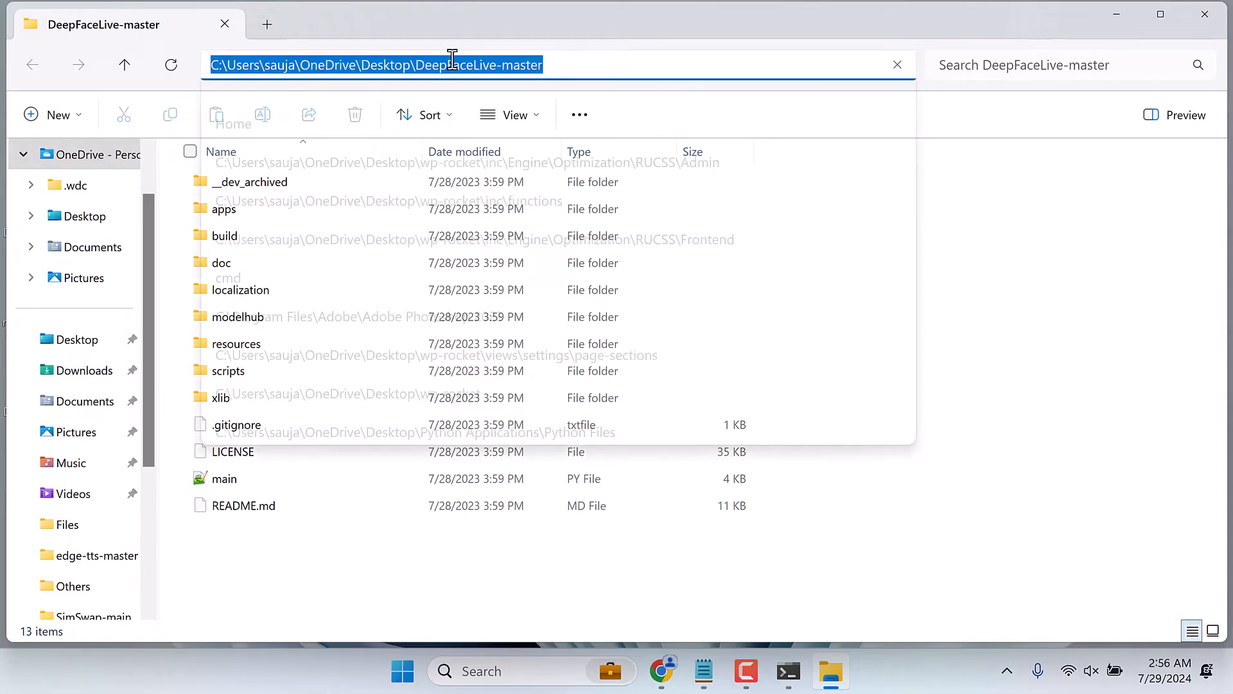
click(787, 671)
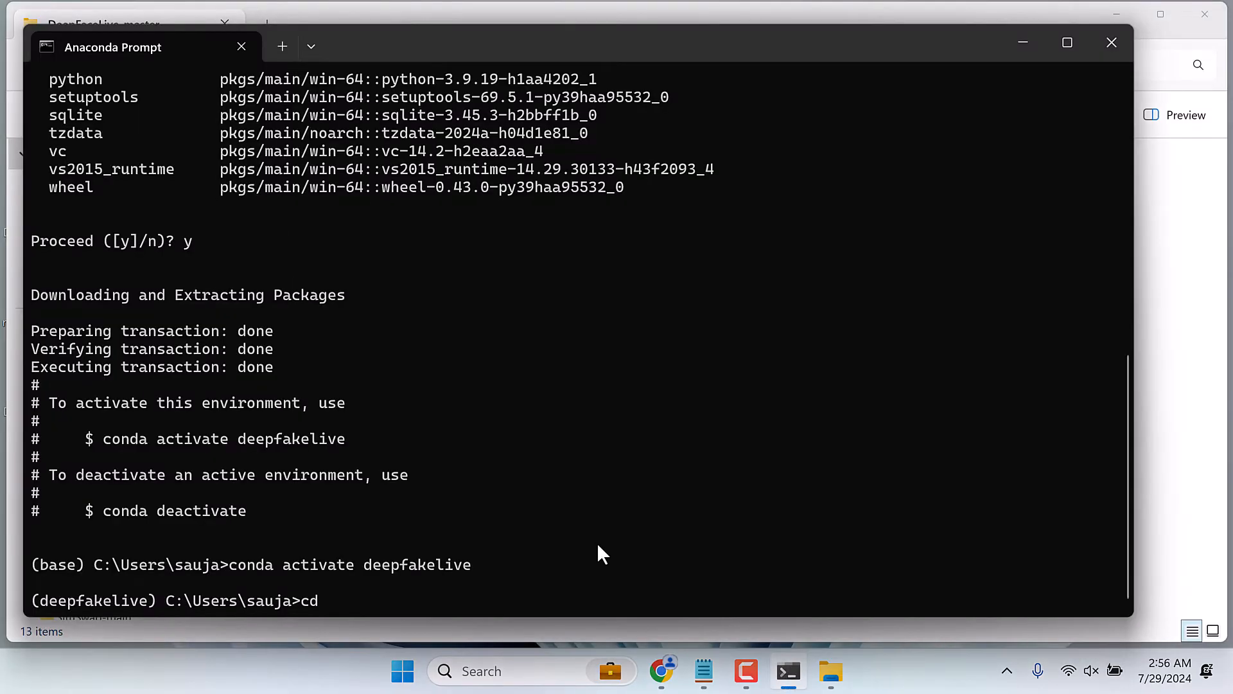
text(C:\Users\sauja\OneDrive\Desktop\DeepFaceLive-master)
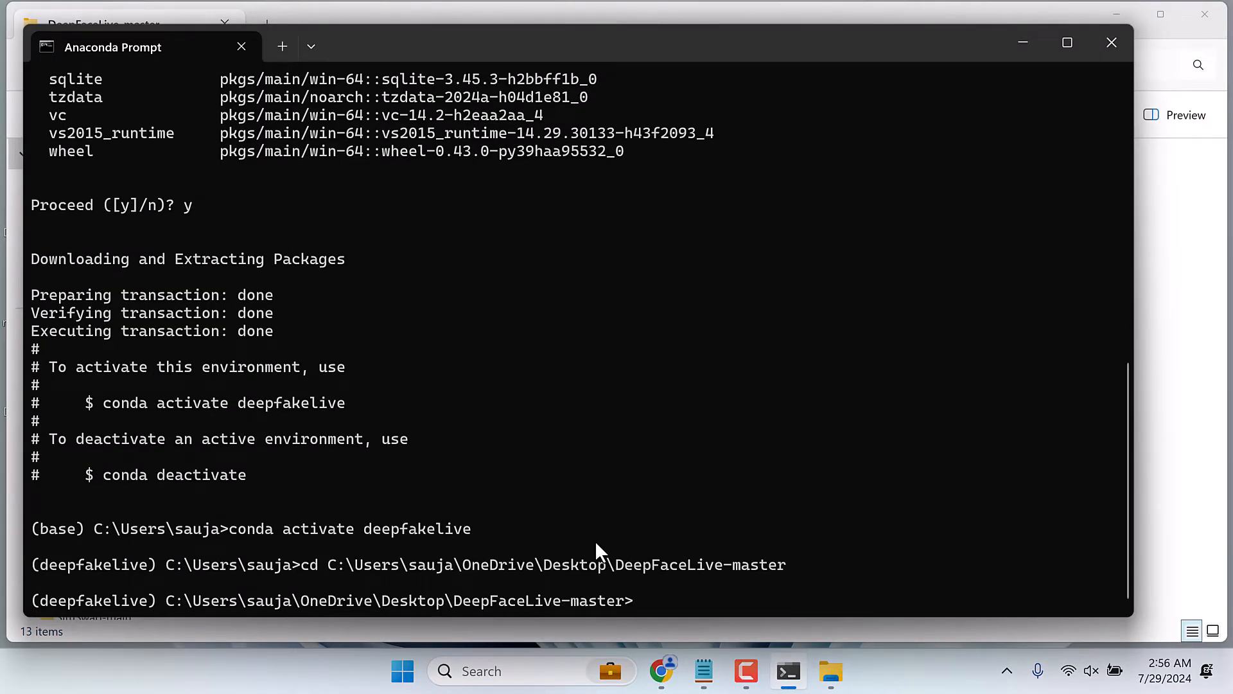
mouse_move(370, 605)
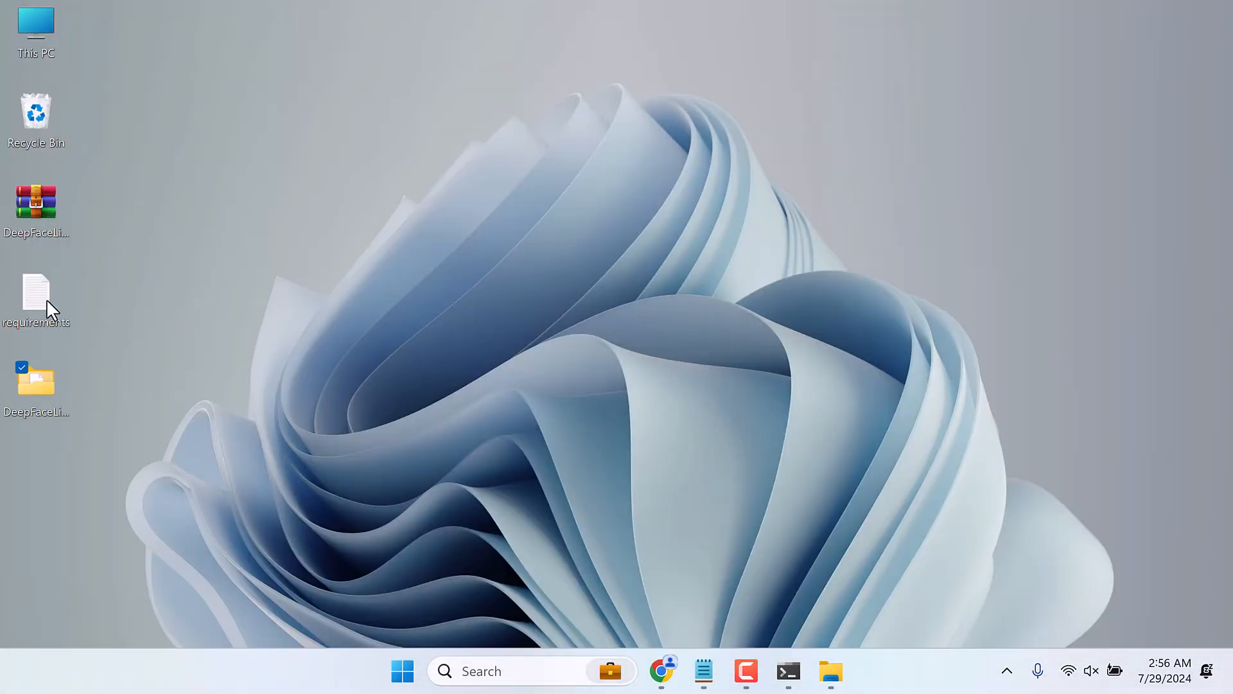
Move requirements.txt from the desktop into the DeepFaceLive-master folder
double_click(36, 295)
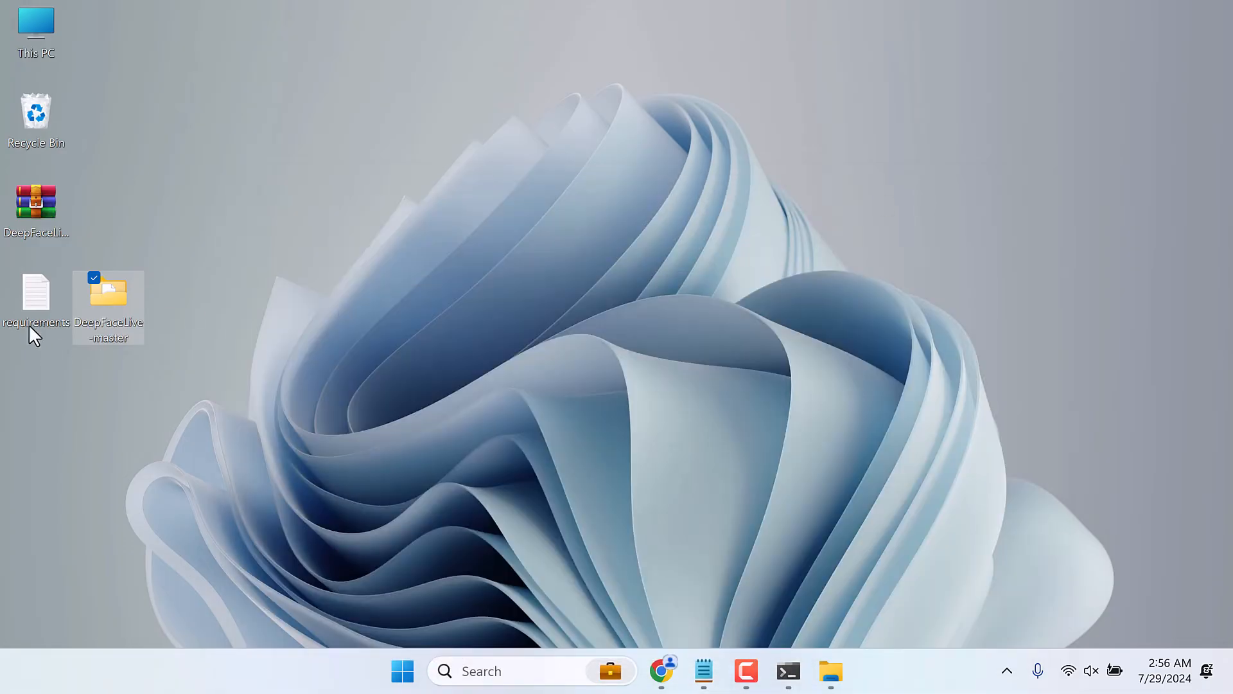
right_click(36, 307)
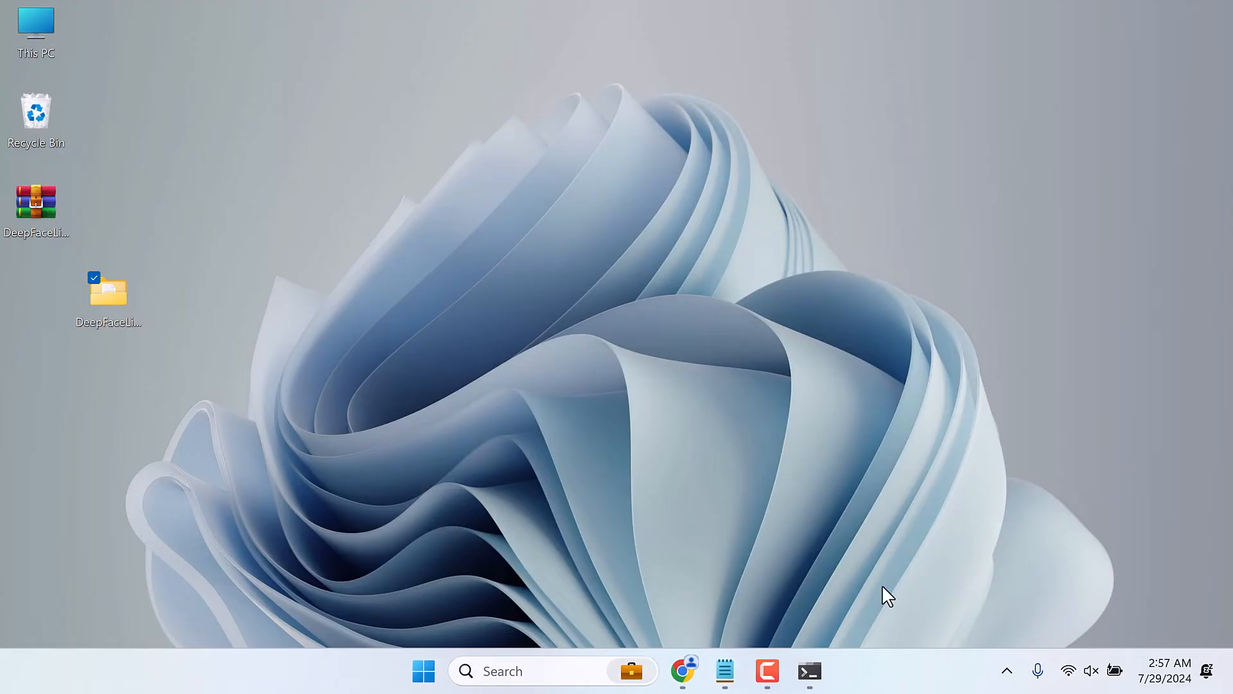
Run pip install -r requirements.txt in the deepfakelive environment and watch it complete
click(810, 671)
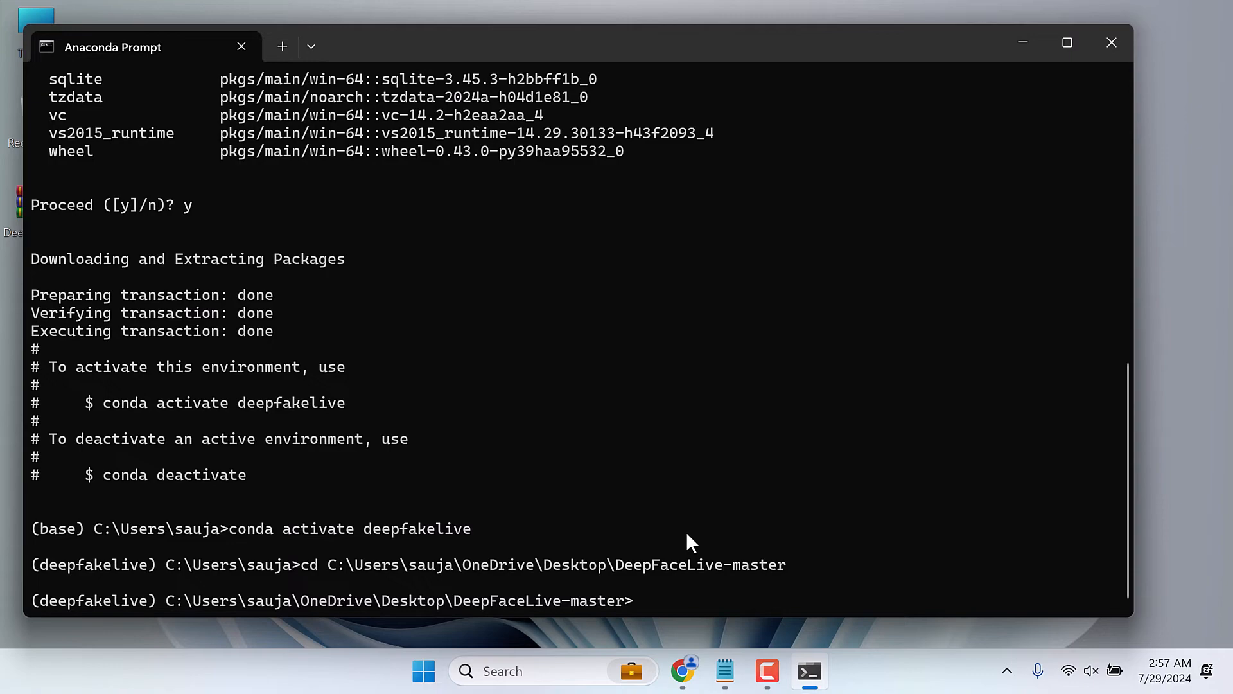
text(pip)
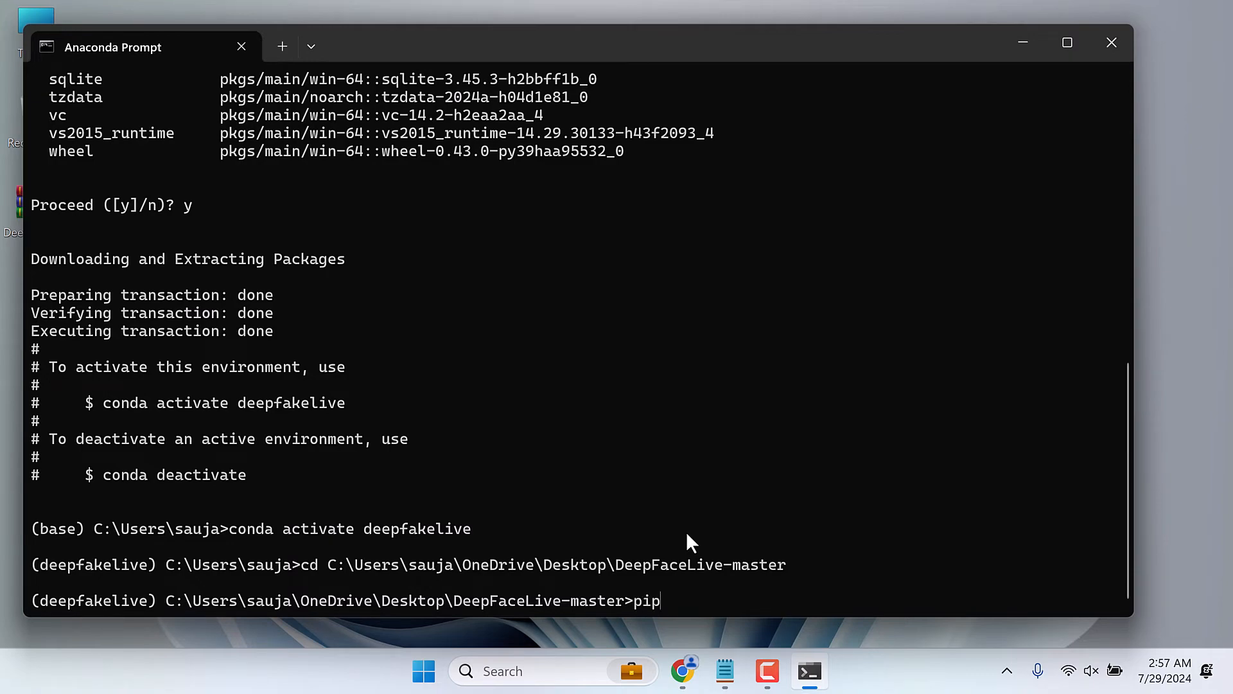
text(install)
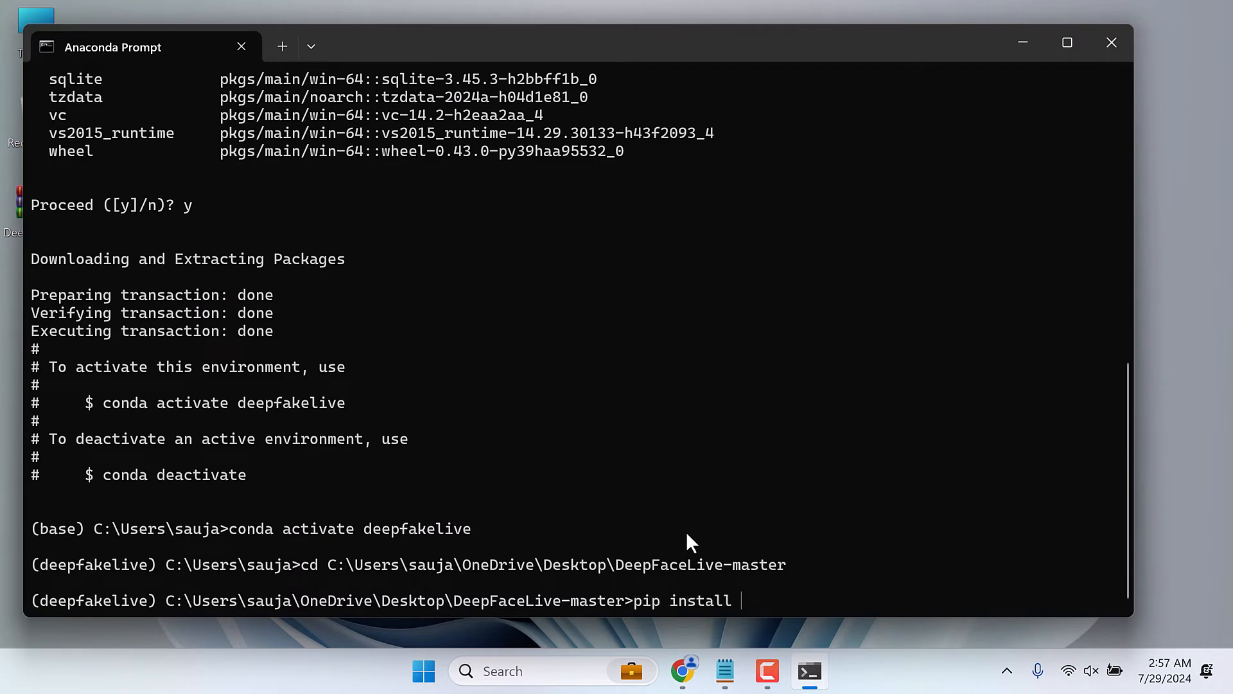
text(-r requirements.txt)
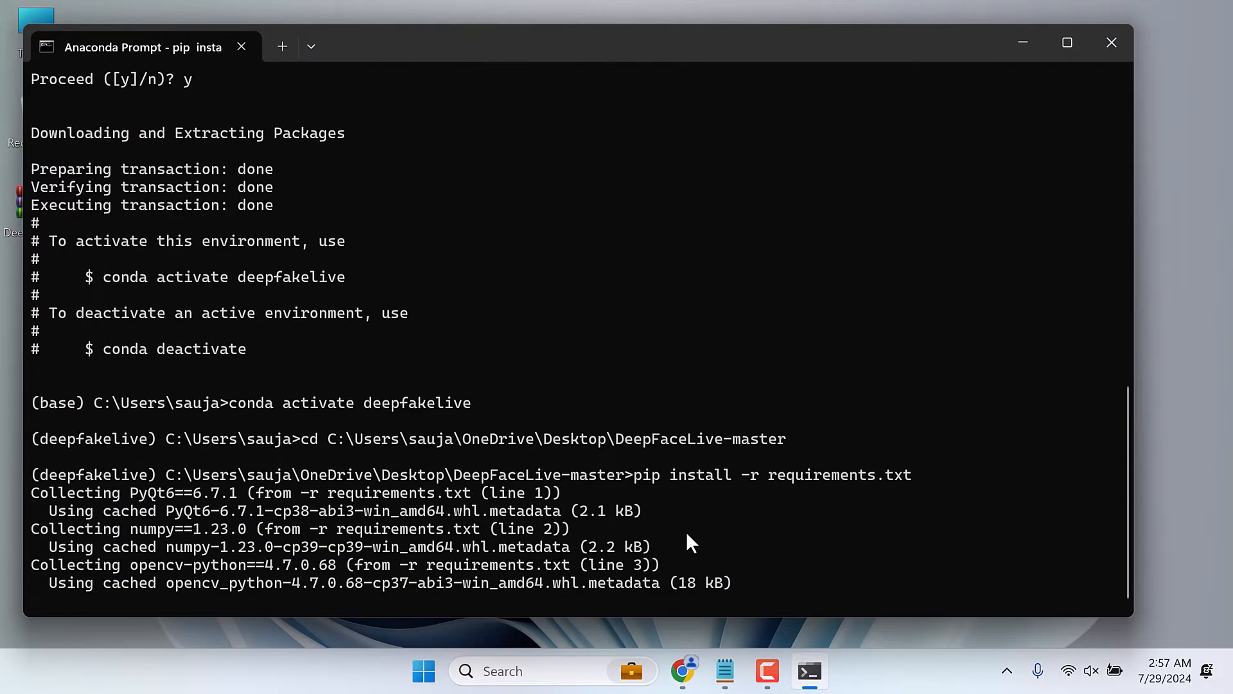
scroll(down, 3)
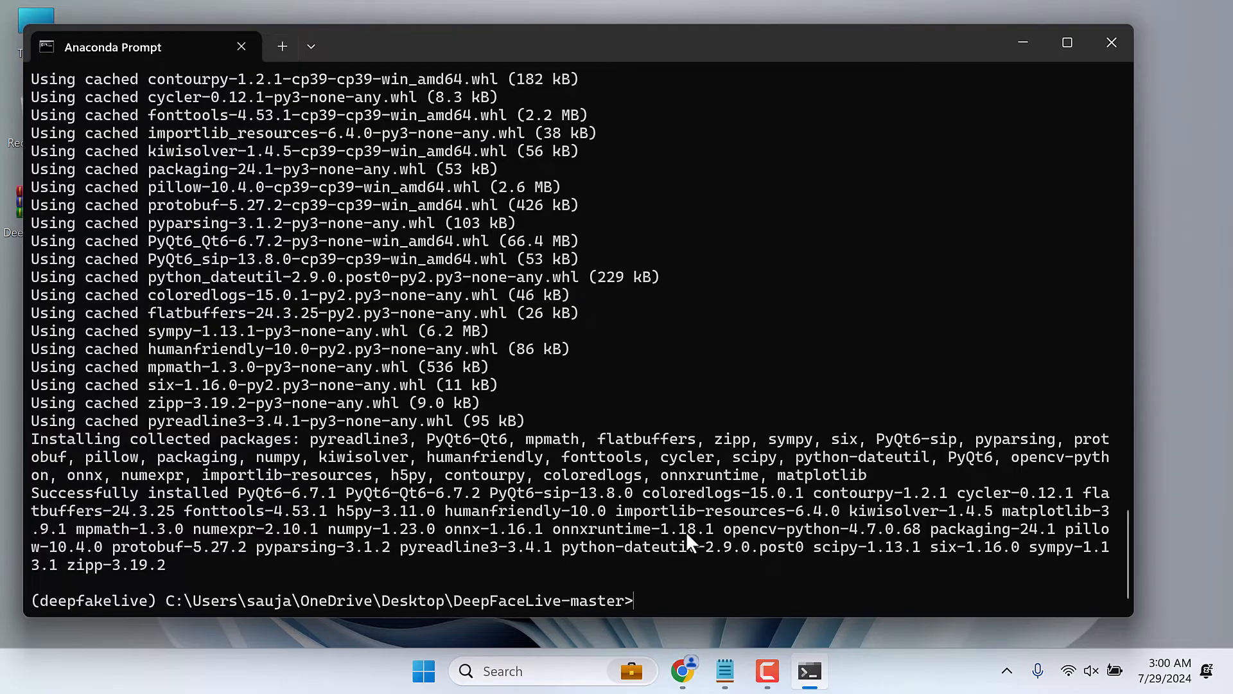
mouse_move(613, 374)
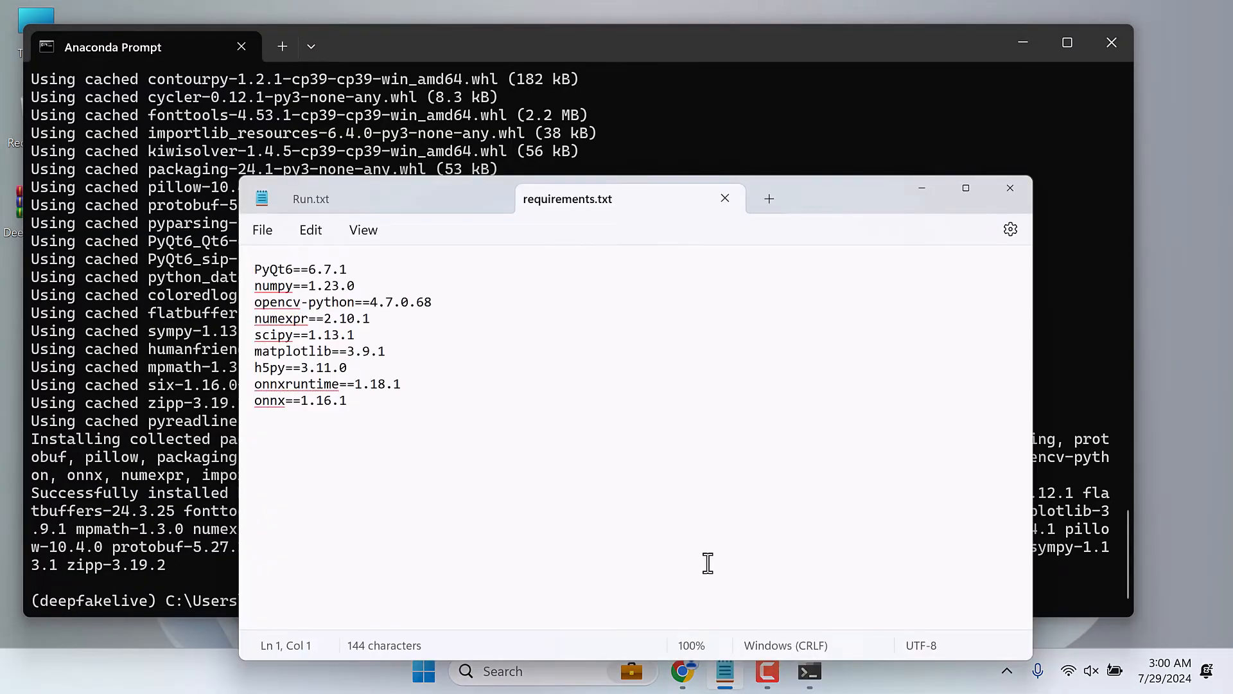
Fill Run.txt's userdata path with C:\Users\sauja\OneDrive\Desktop\DeepFaceLive-master and select the whole command
click(311, 198)
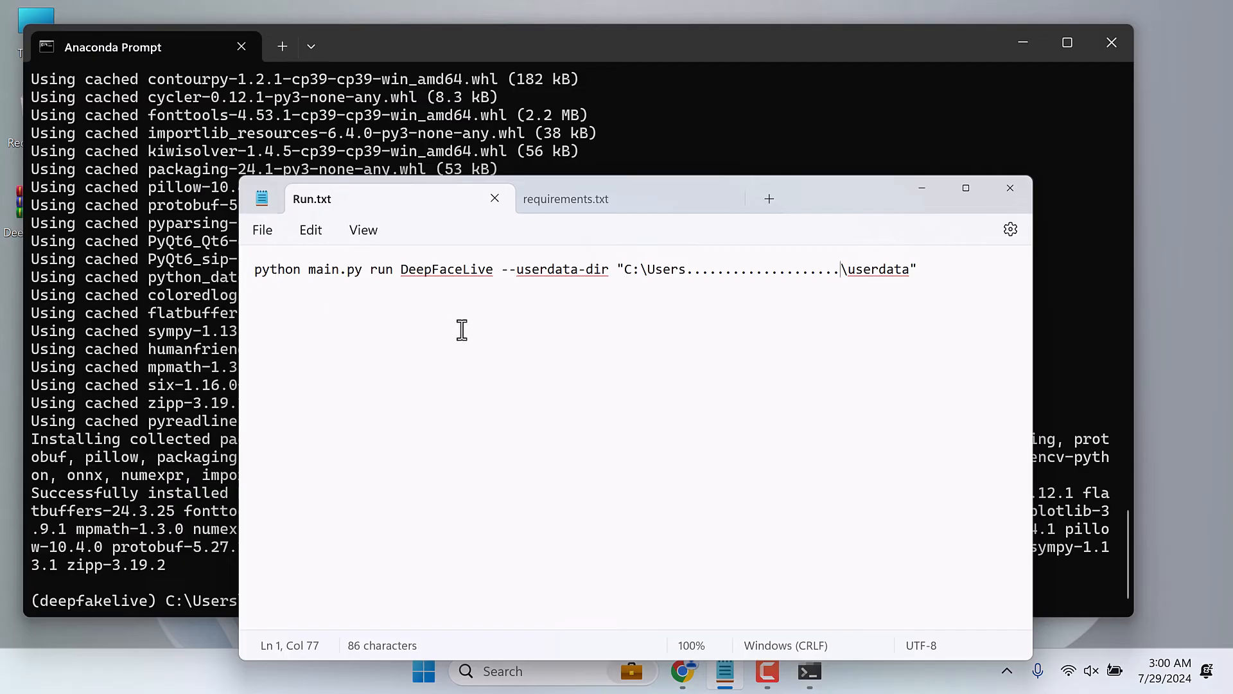
mouse_move(627, 273)
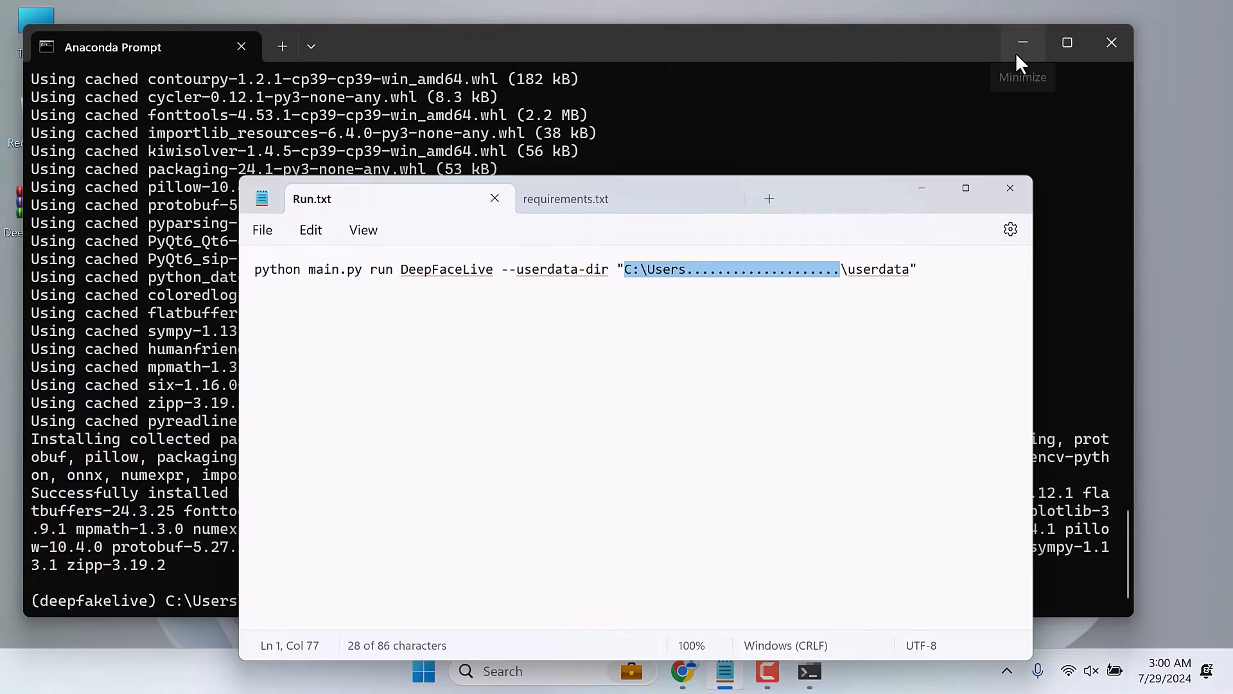
click(1021, 42)
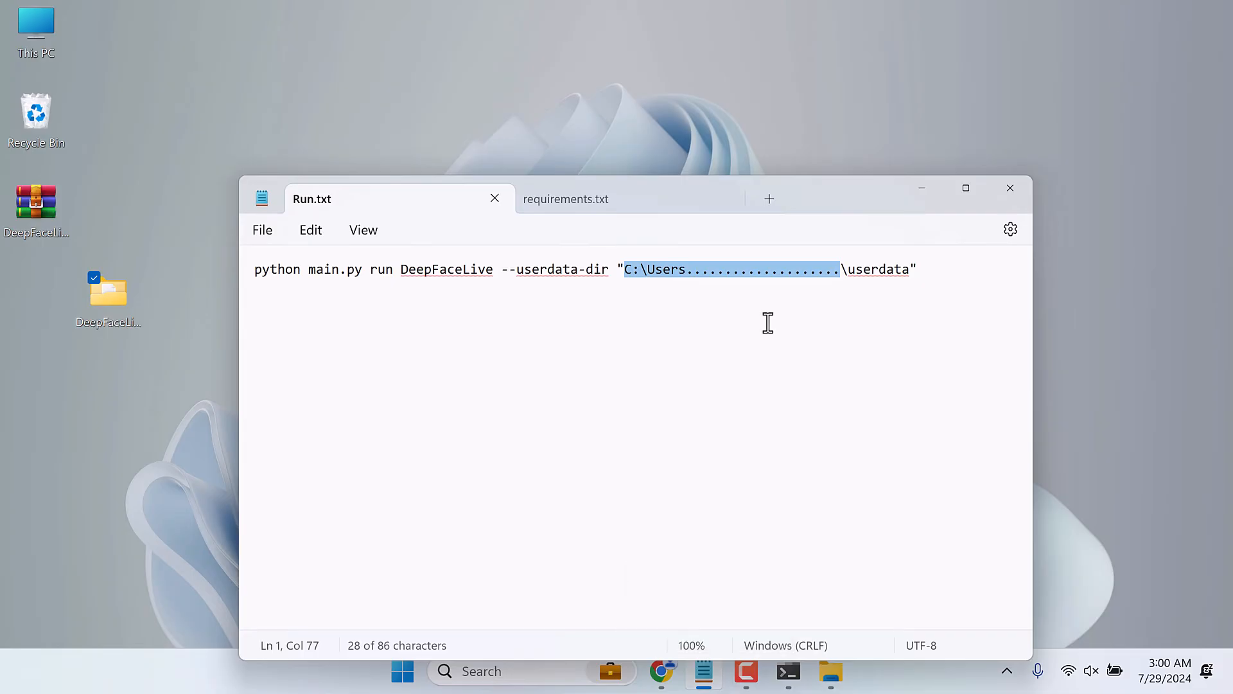
text(C:\Users\sauja\OneDrive\Desktop\DeepFaceLive-master)
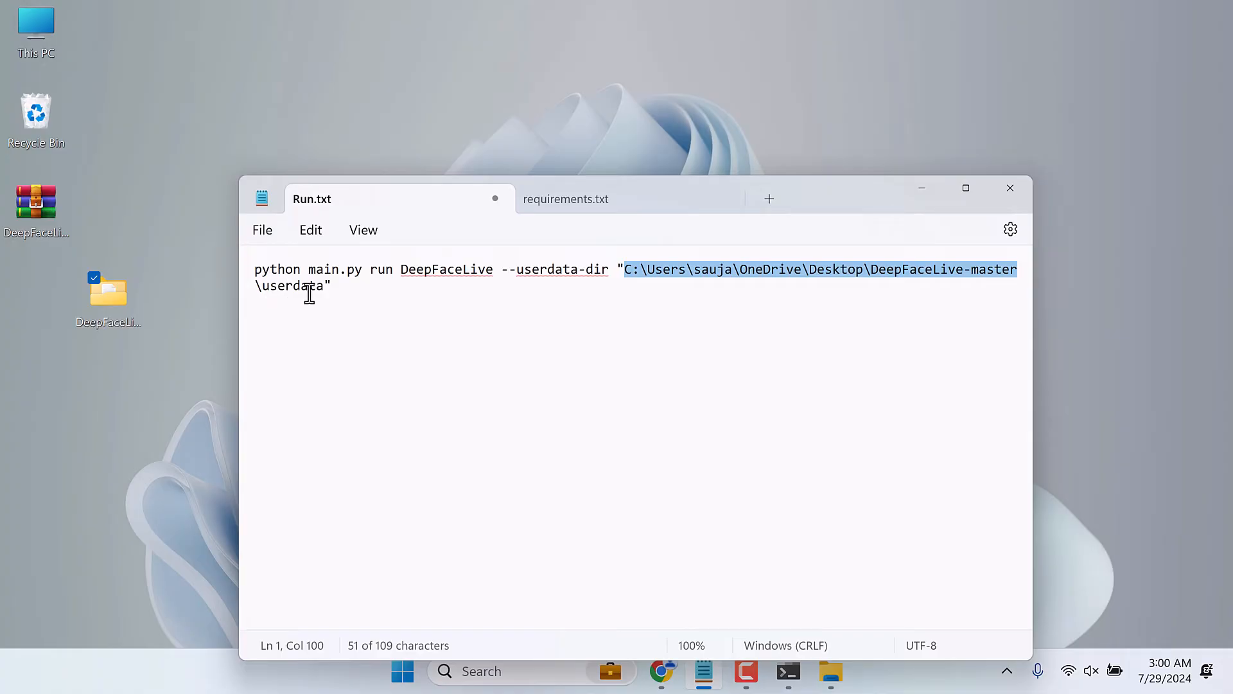
key(ctrl+a)
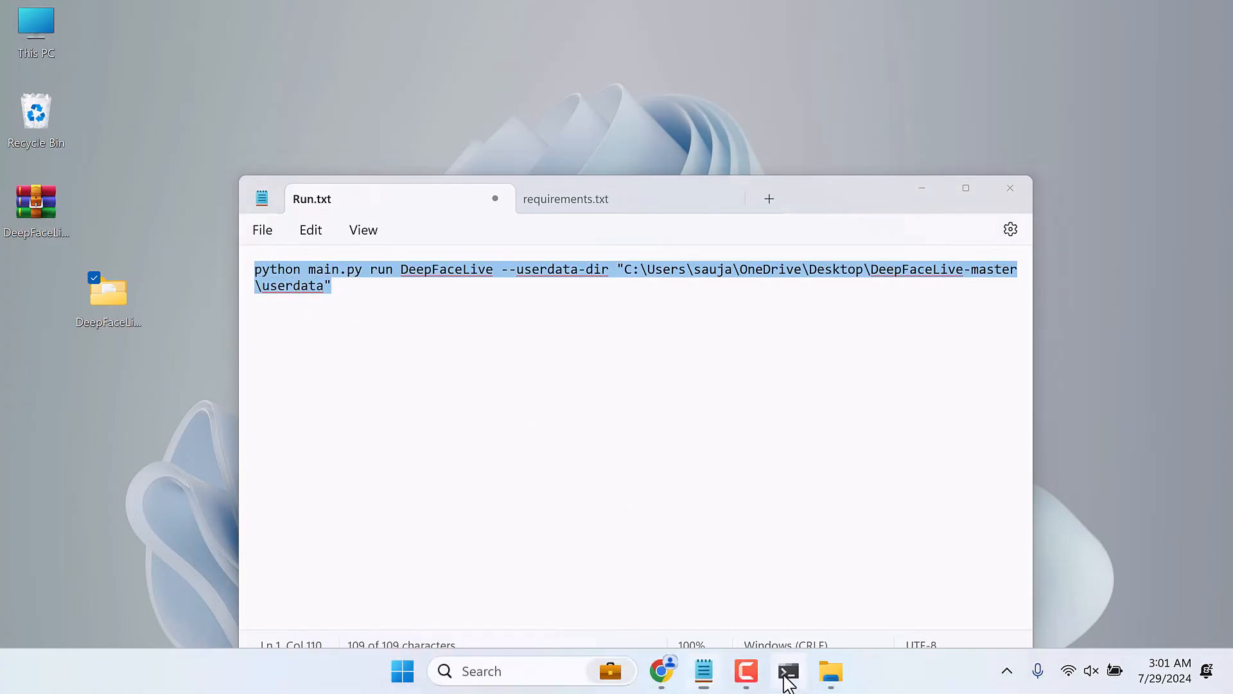
Run the python main.py run DeepFaceLive command with userdata inside DeepFaceLive-master
click(788, 670)
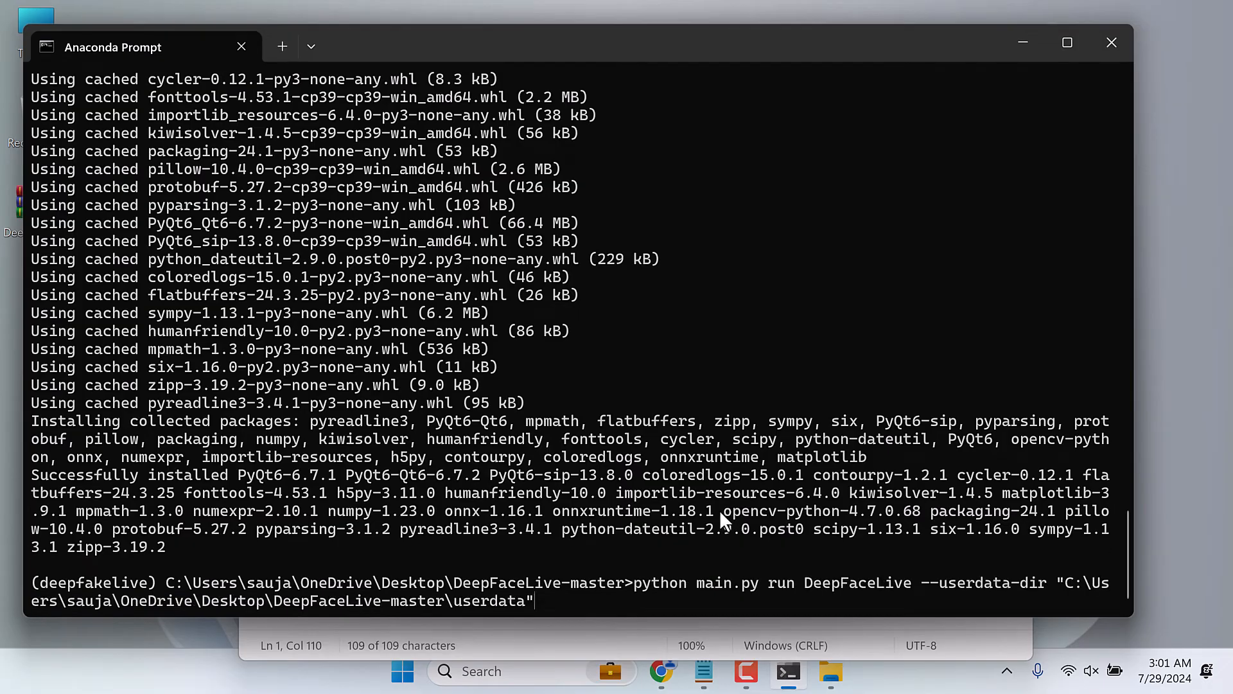
key(enter)
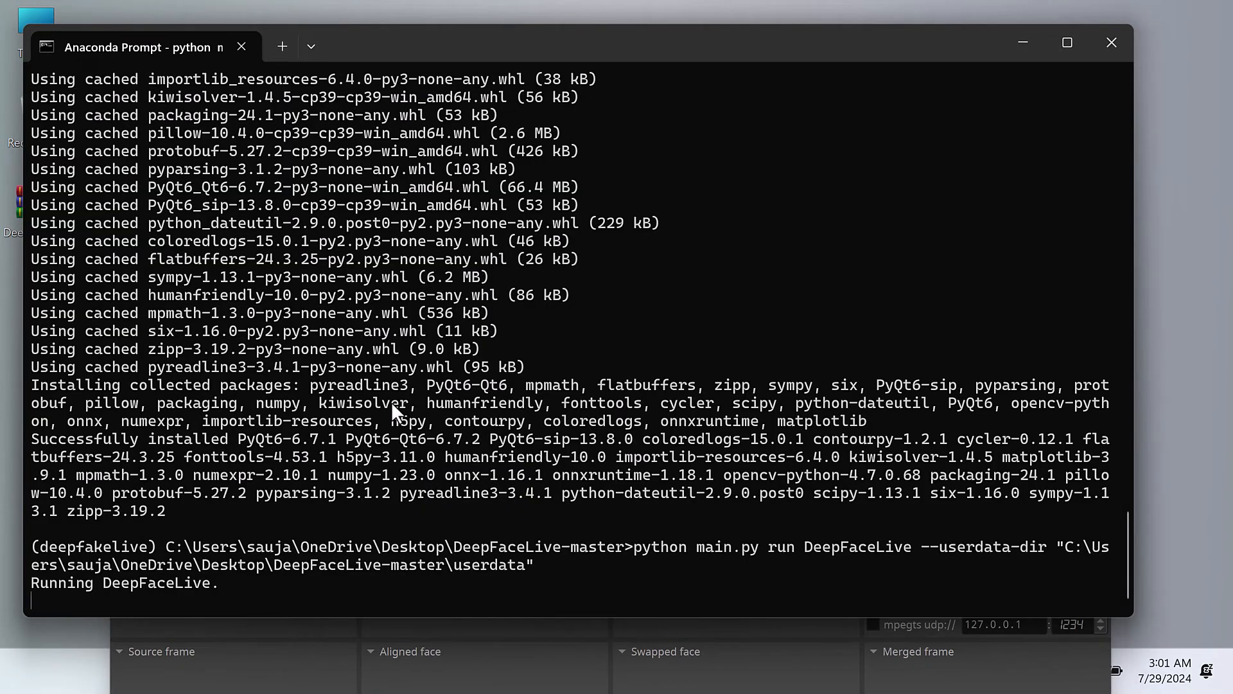
mouse_move(144, 655)
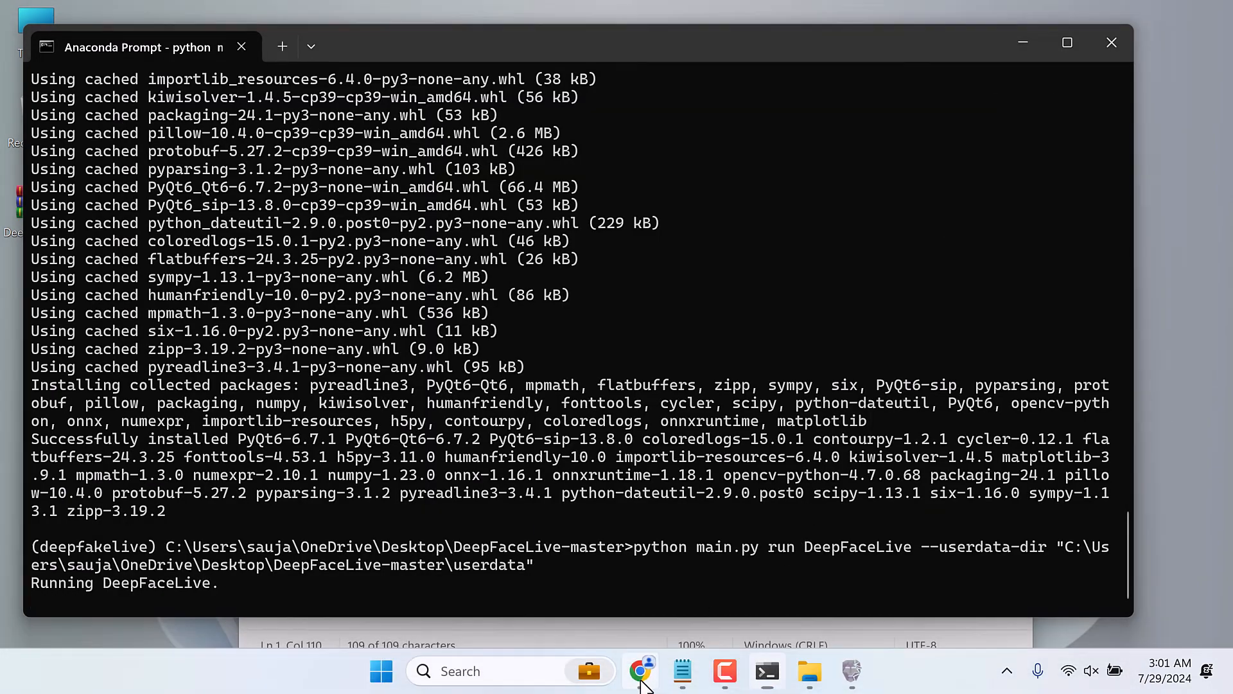
Return to the DeepFaceLive GitHub README in Chrome and scroll down to the Face Swap (DFM) model list
click(641, 670)
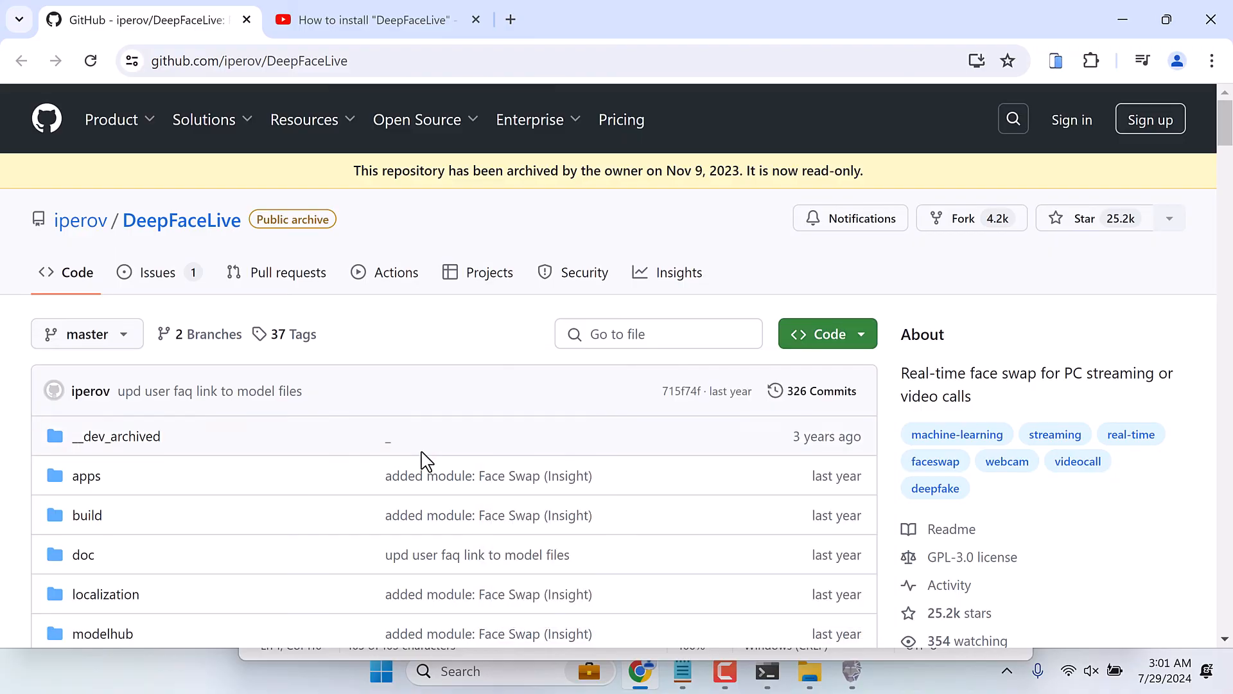
scroll(down, 3)
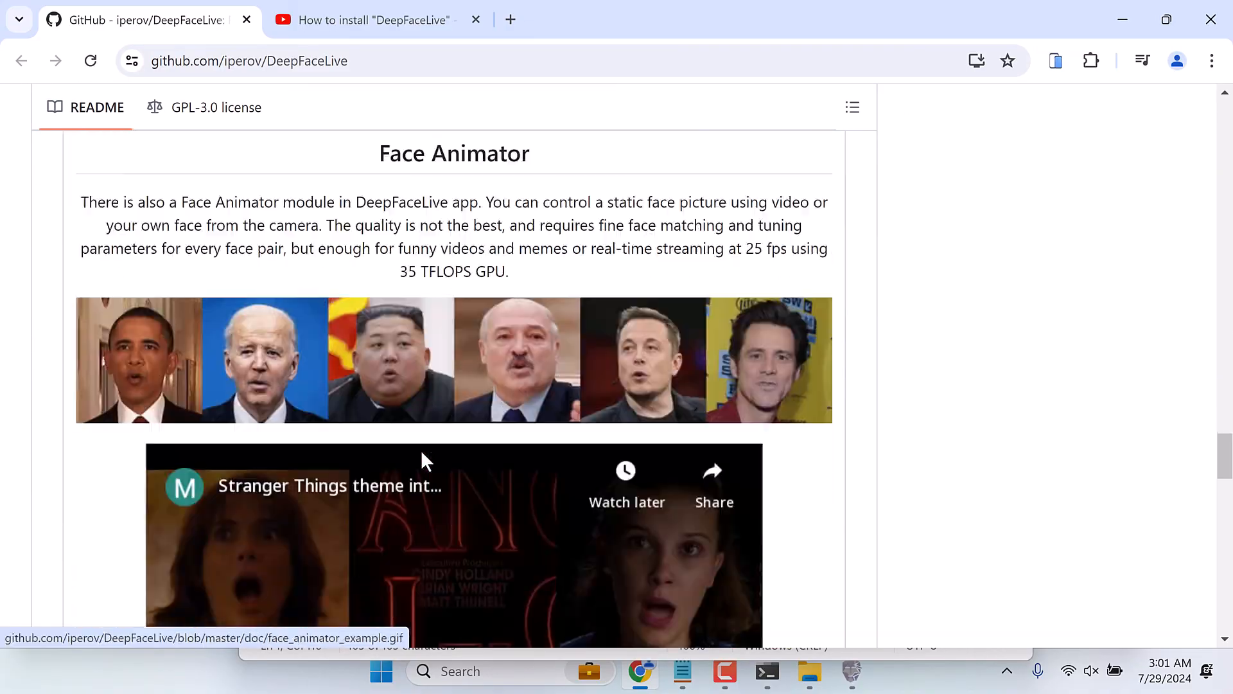
scroll(down, 3)
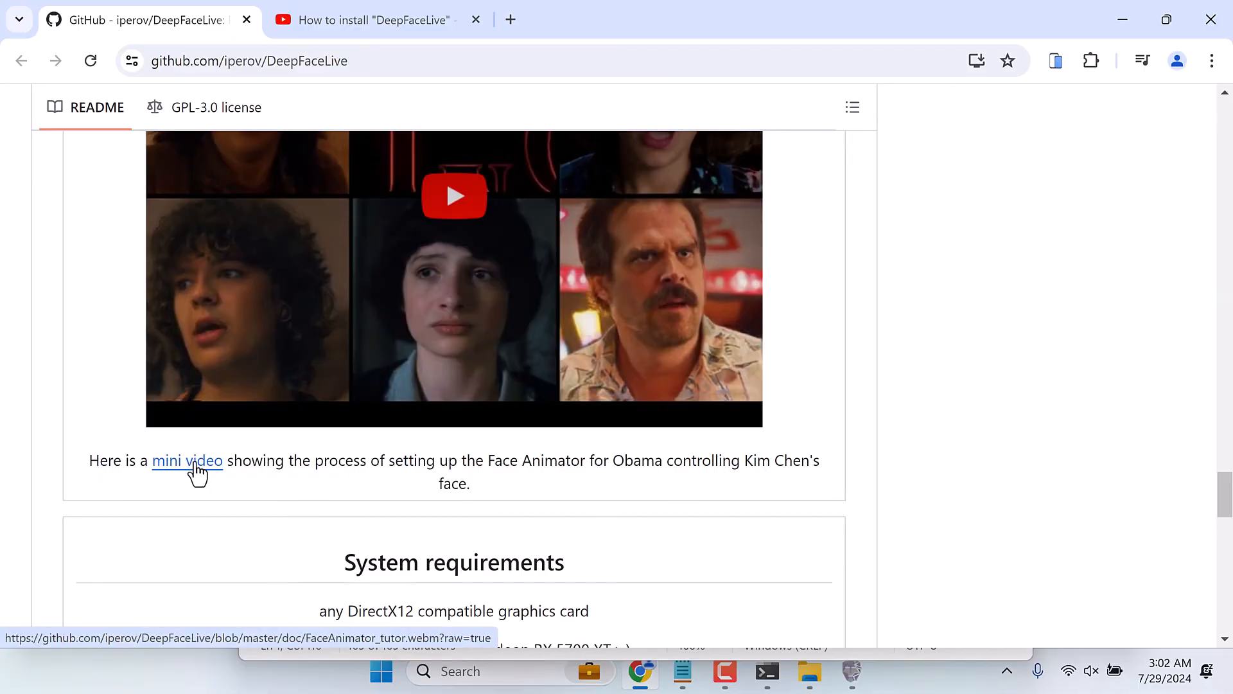
scroll(down, 3)
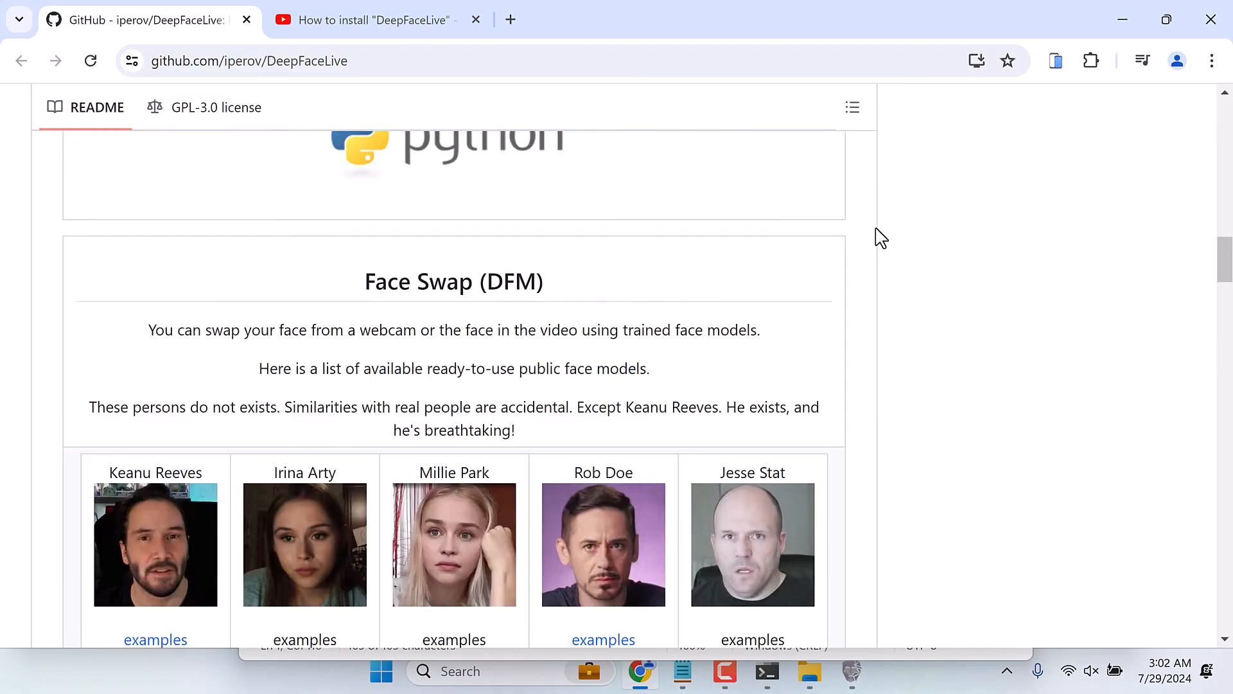